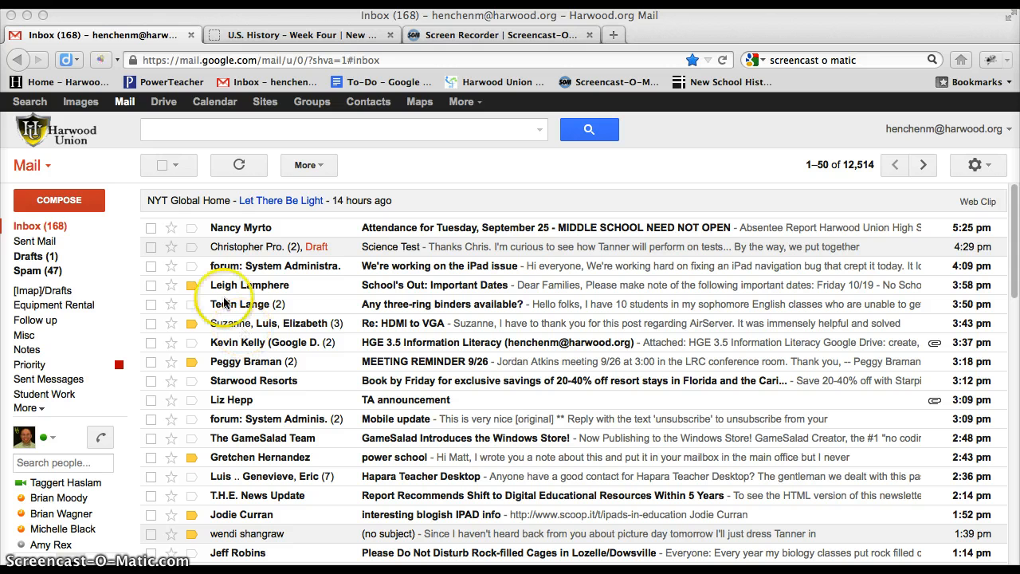
{"action": "mouse_move", "coordinate": [319, 261]}
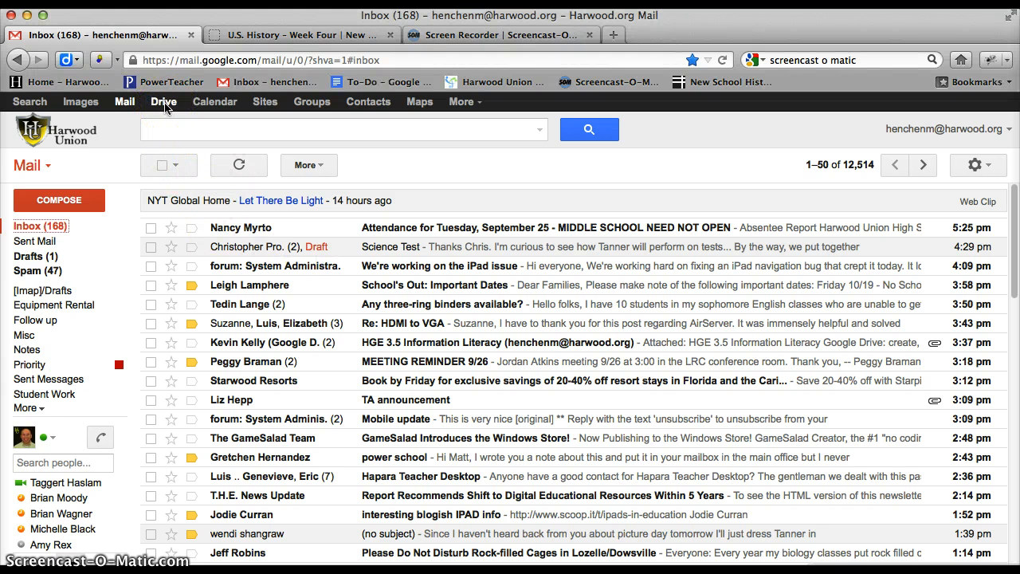
Switch from mail to My Drive and open the Create menu of new file types.
{"action": "left_click", "coordinate": [164, 101]}
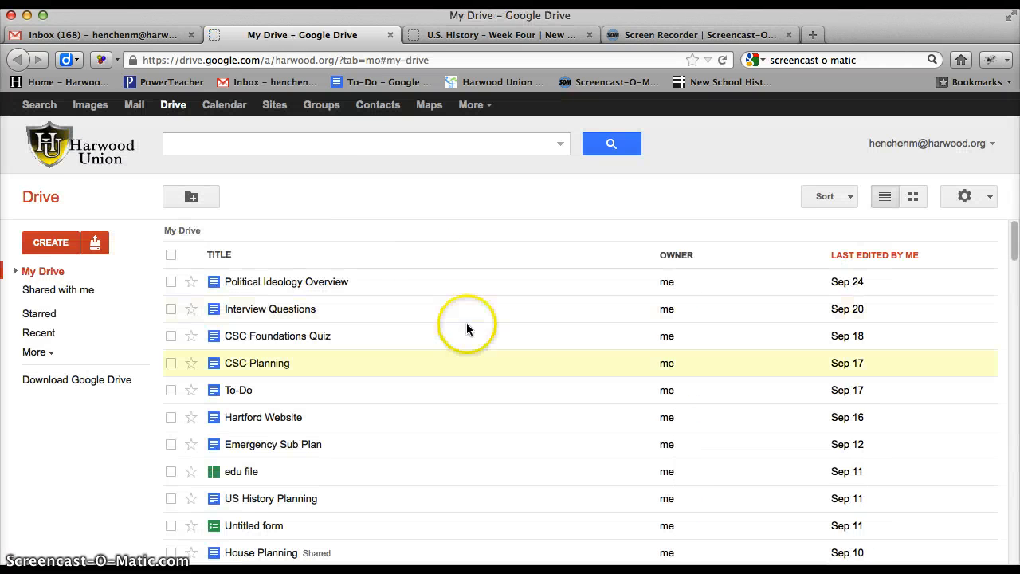
{"action": "left_click", "coordinate": [286, 281]}
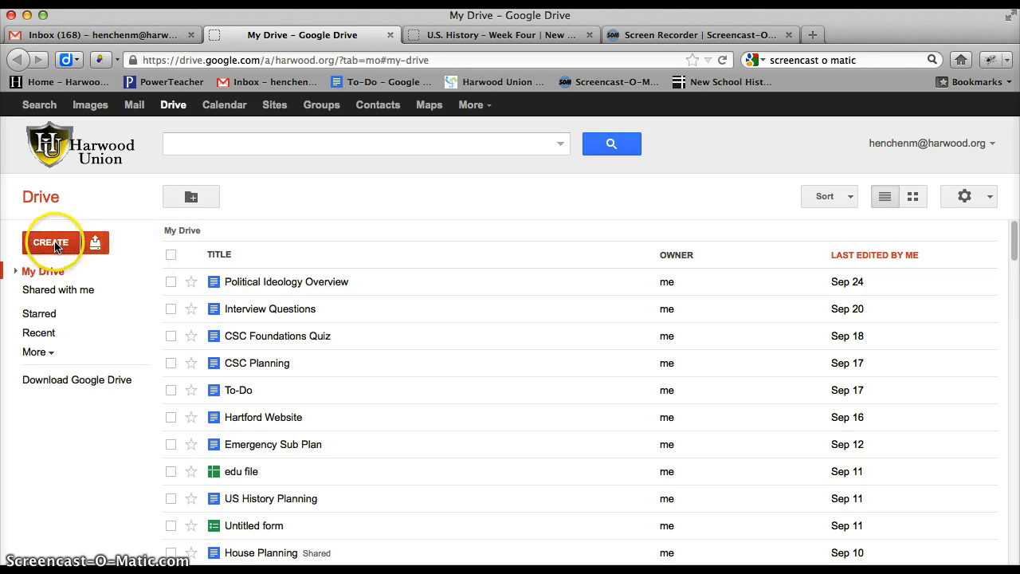
{"action": "left_click", "coordinate": [50, 242]}
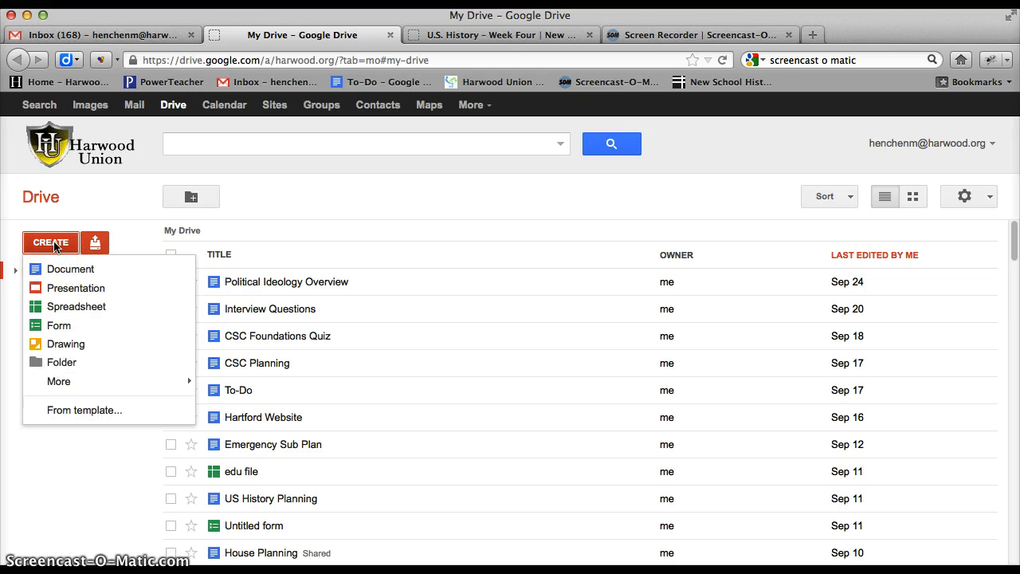
{"action": "mouse_move", "coordinate": [60, 327]}
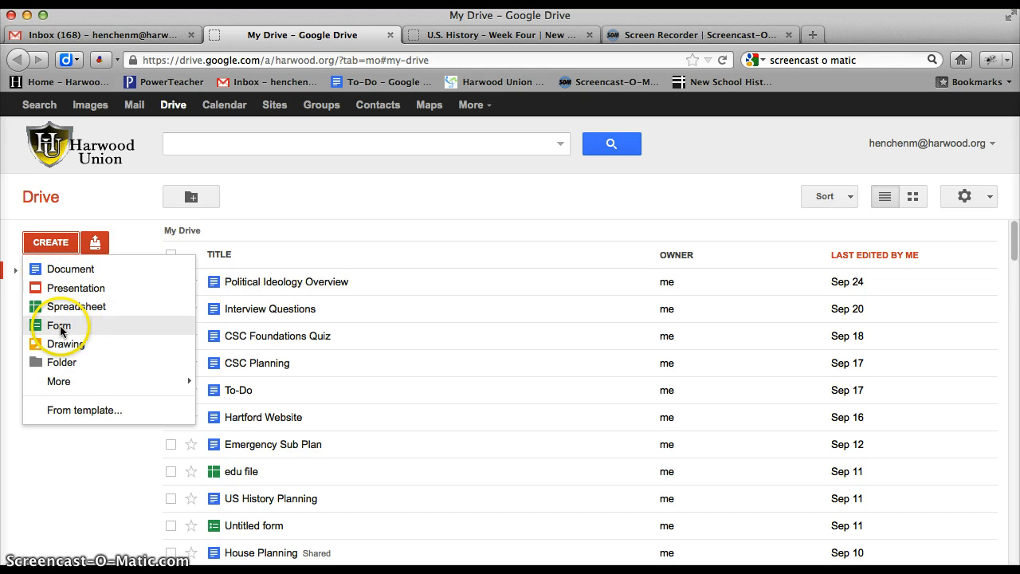
Create a new form and uncheck 'Require Harwood.org sign-in to view this form'.
{"action": "left_click", "coordinate": [58, 325]}
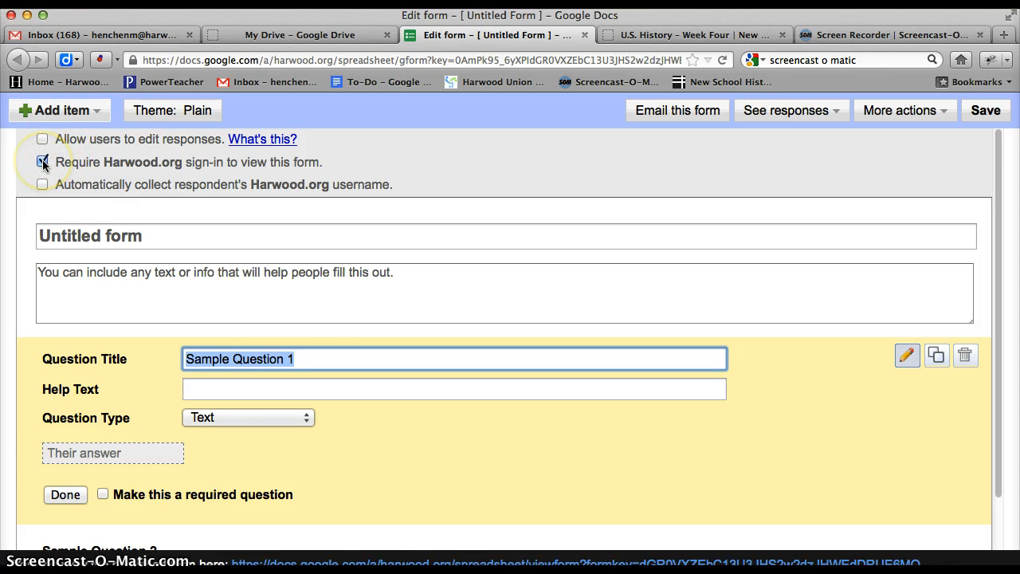
{"action": "left_click", "coordinate": [42, 161]}
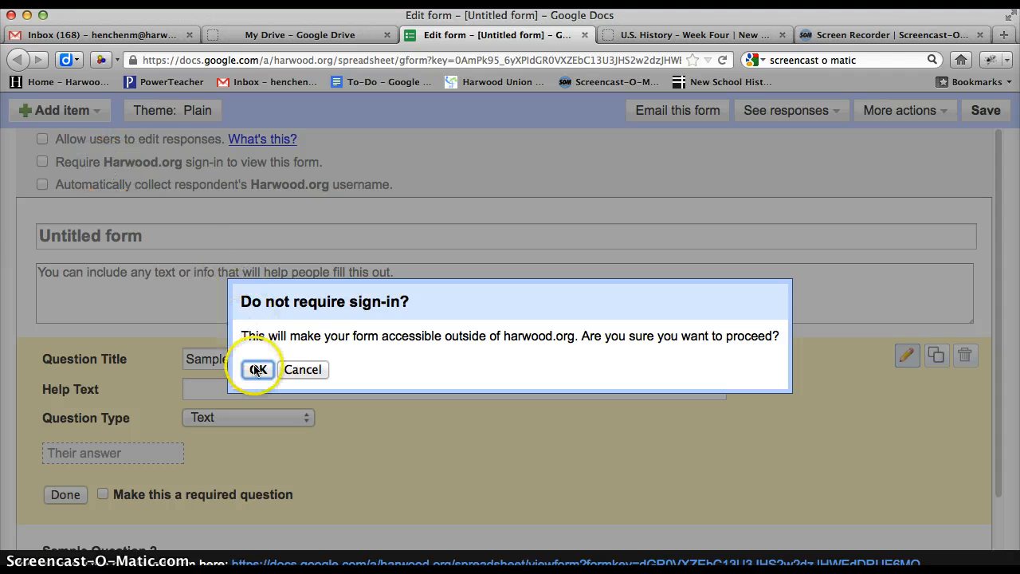
{"action": "mouse_move", "coordinate": [459, 363]}
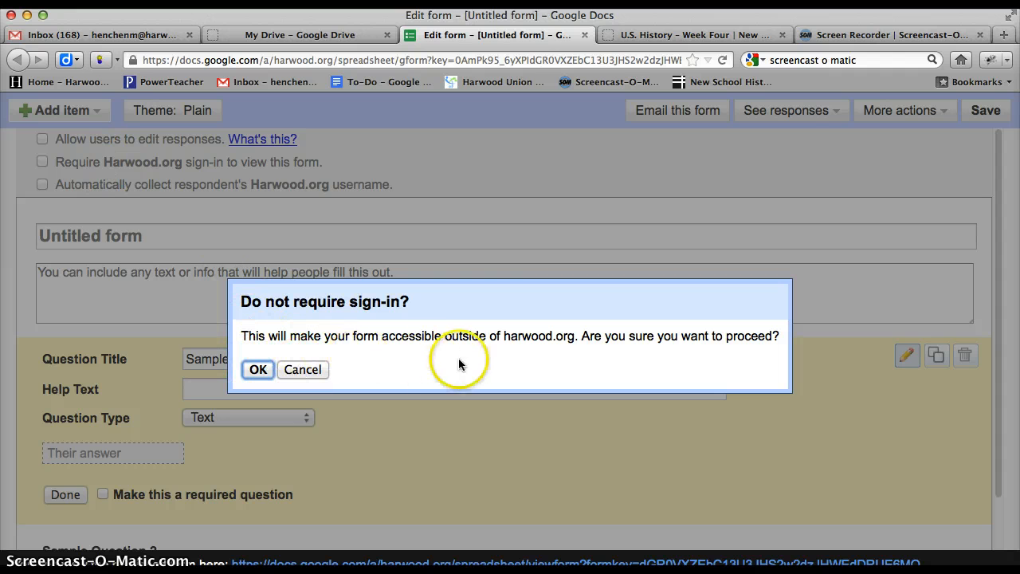
{"action": "mouse_move", "coordinate": [490, 336]}
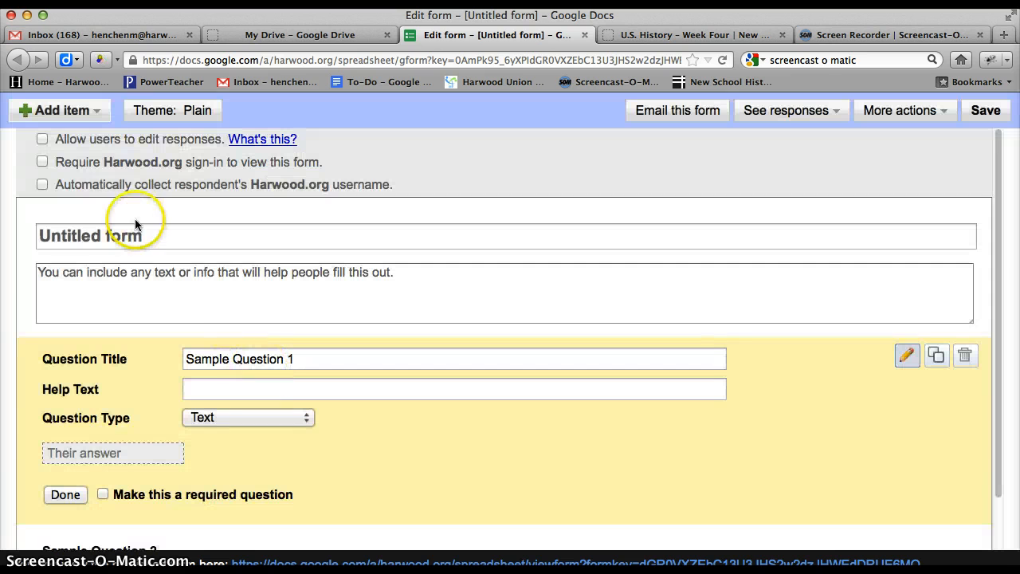
{"action": "mouse_move", "coordinate": [143, 170]}
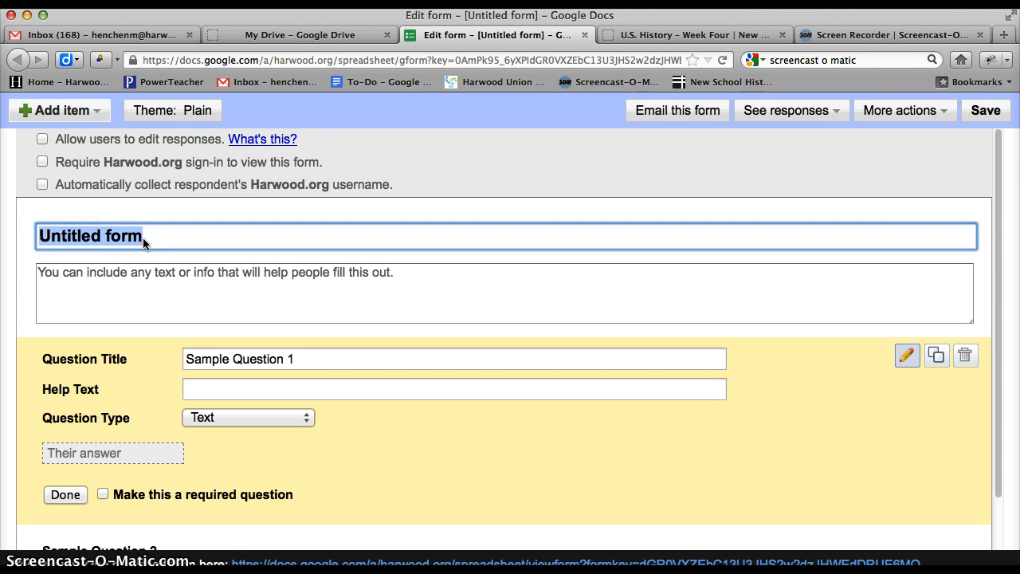
Title the form 'Sign-Up Form' with the description 'Extra information....'.
{"action": "type", "text": "Sign-Up Form"}
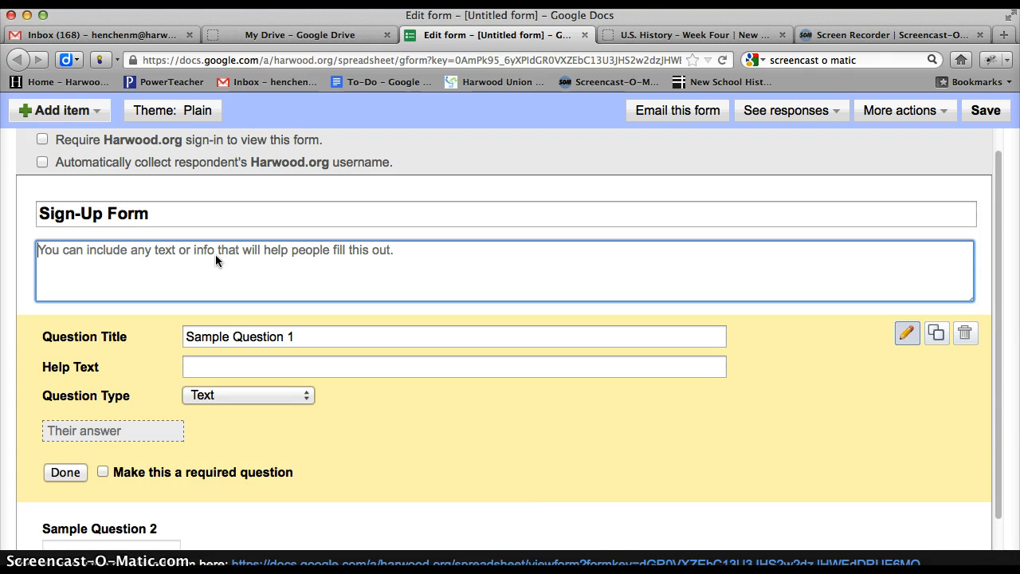
{"action": "type", "text": "Extra"}
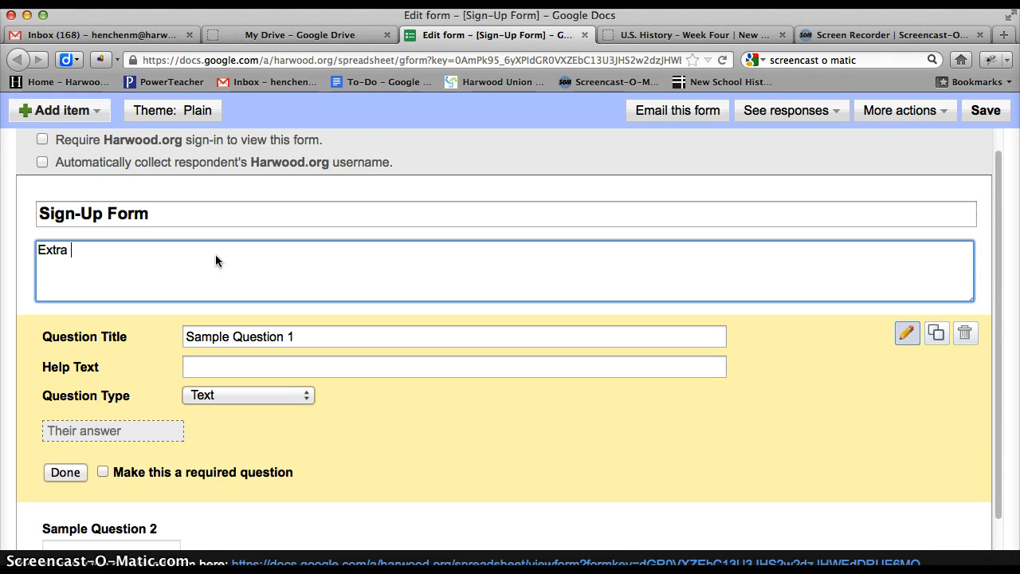
{"action": "type", "text": "information."}
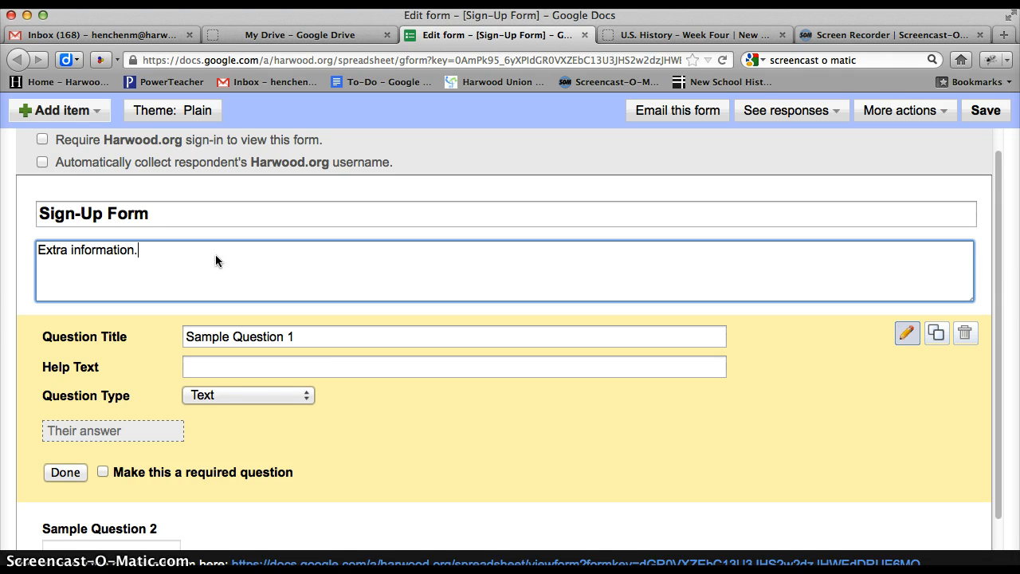
{"action": "type", "text": "..."}
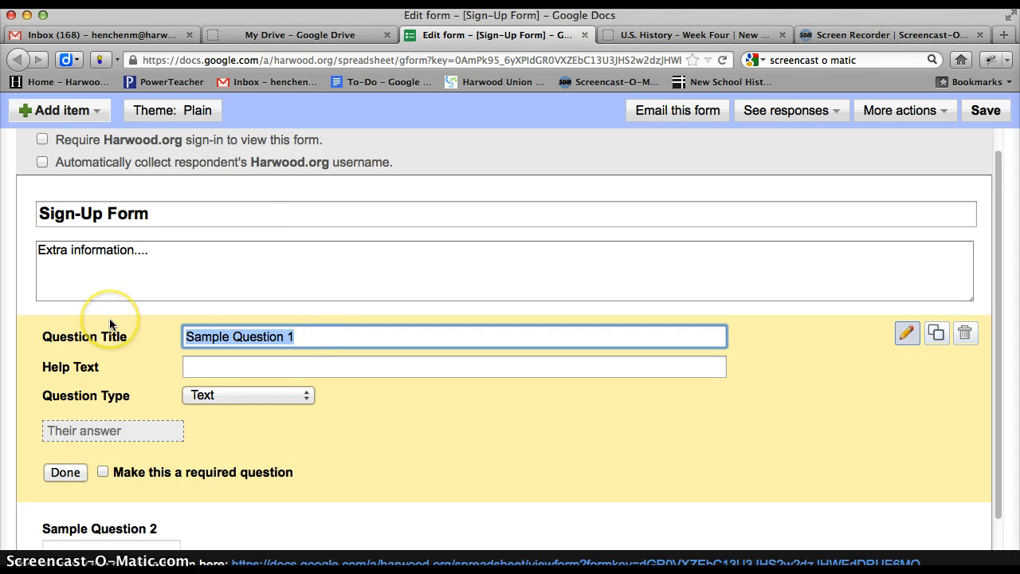
Set the first question title to 'How good are the following days and times?'.
{"action": "type", "text": "How good are the"}
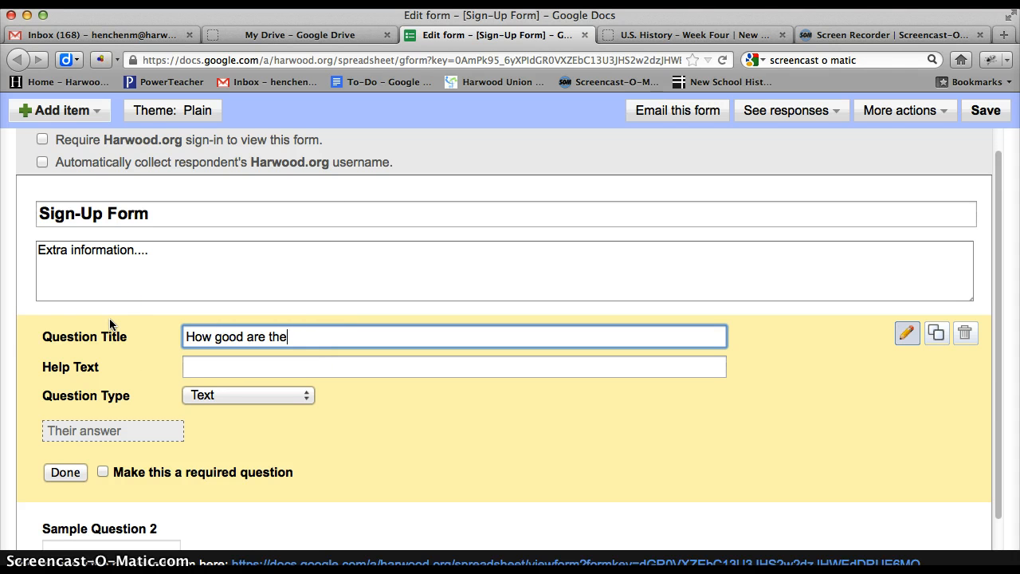
{"action": "type", "text": "following days"}
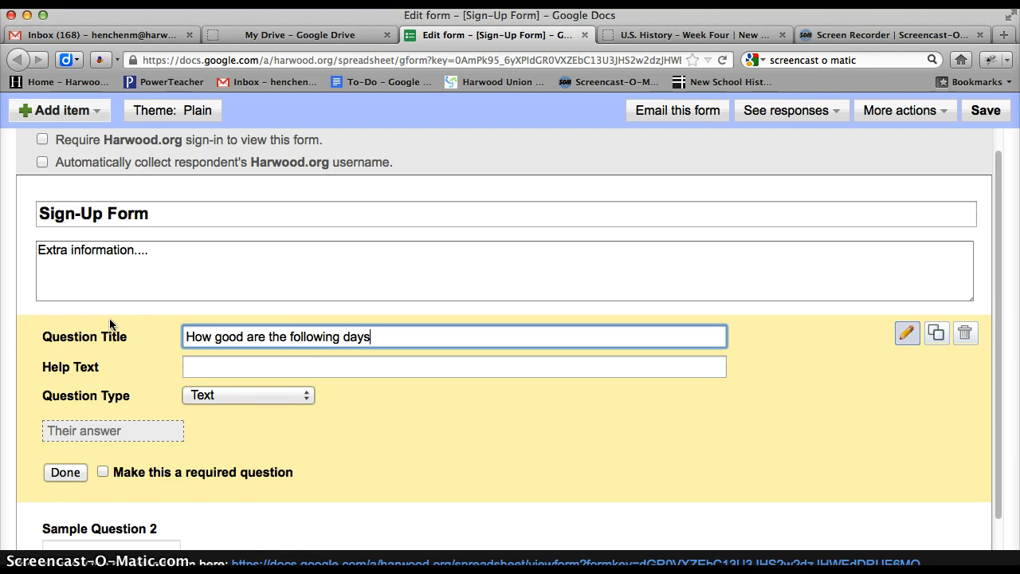
{"action": "type", "text": "and times?"}
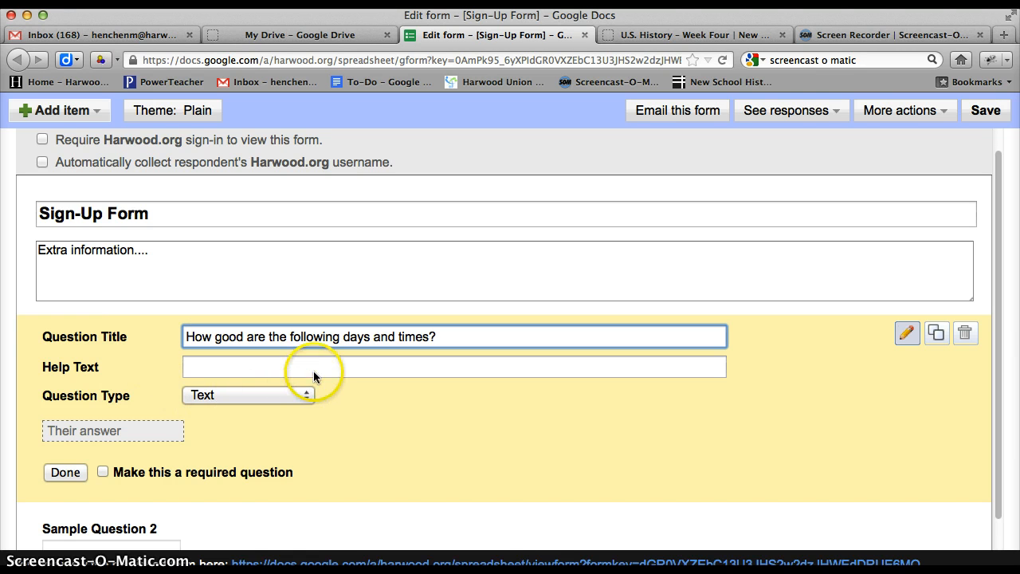
Change the first question's type to Grid and reduce it to three columns.
{"action": "left_click", "coordinate": [248, 394]}
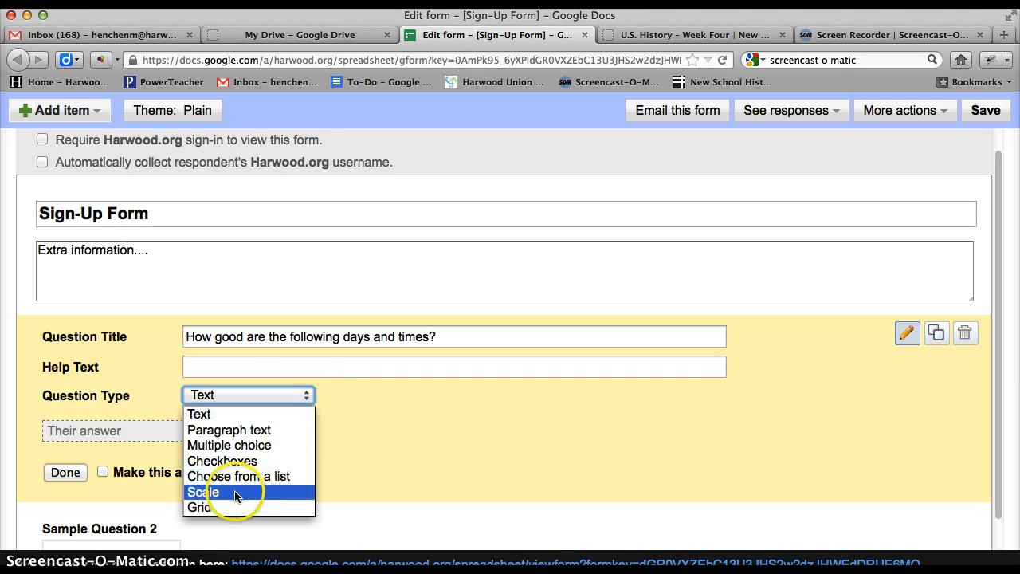
{"action": "left_click", "coordinate": [202, 492]}
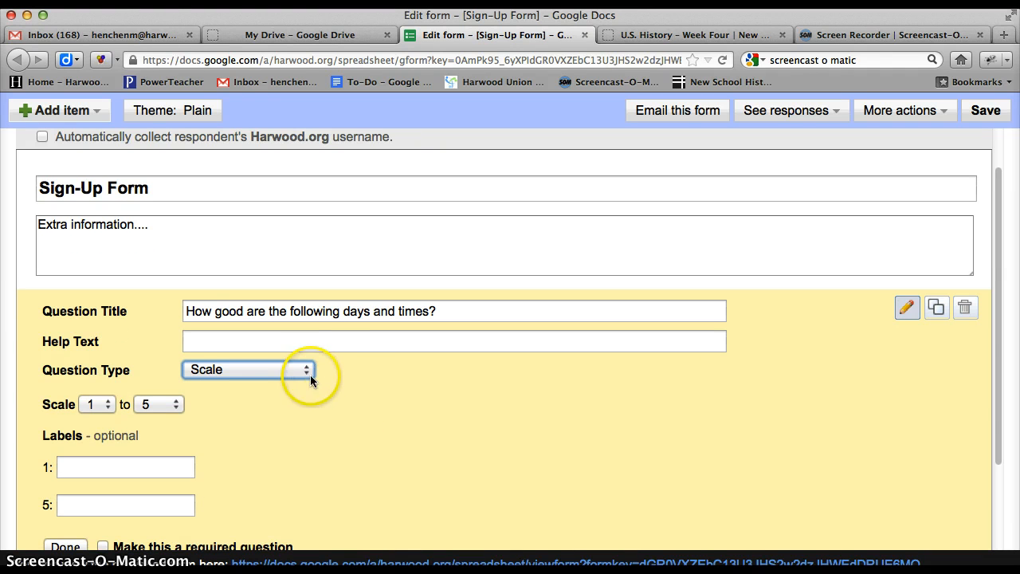
{"action": "left_click", "coordinate": [248, 369]}
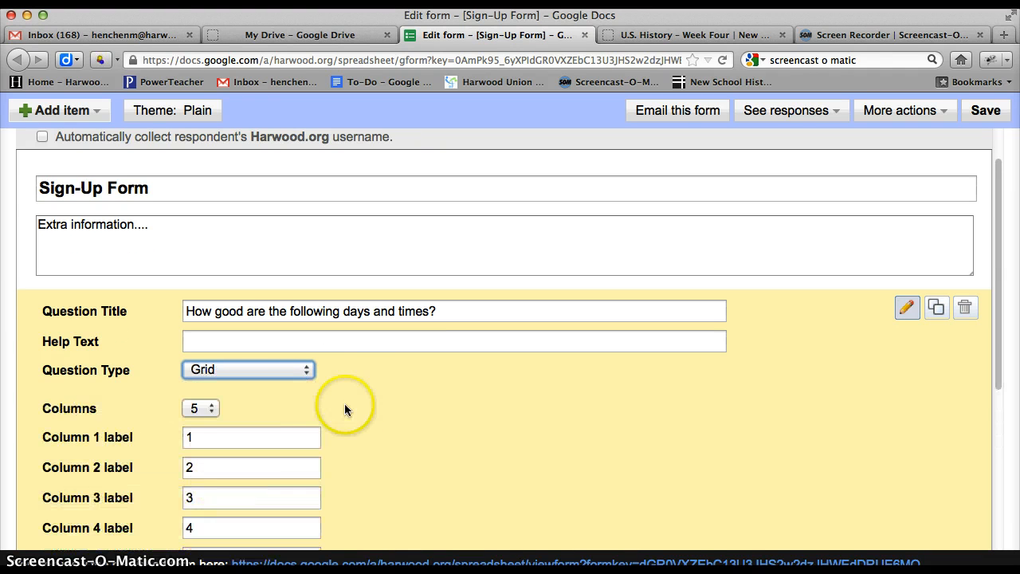
{"action": "scroll", "scroll_direction": "down", "scroll_amount": 3}
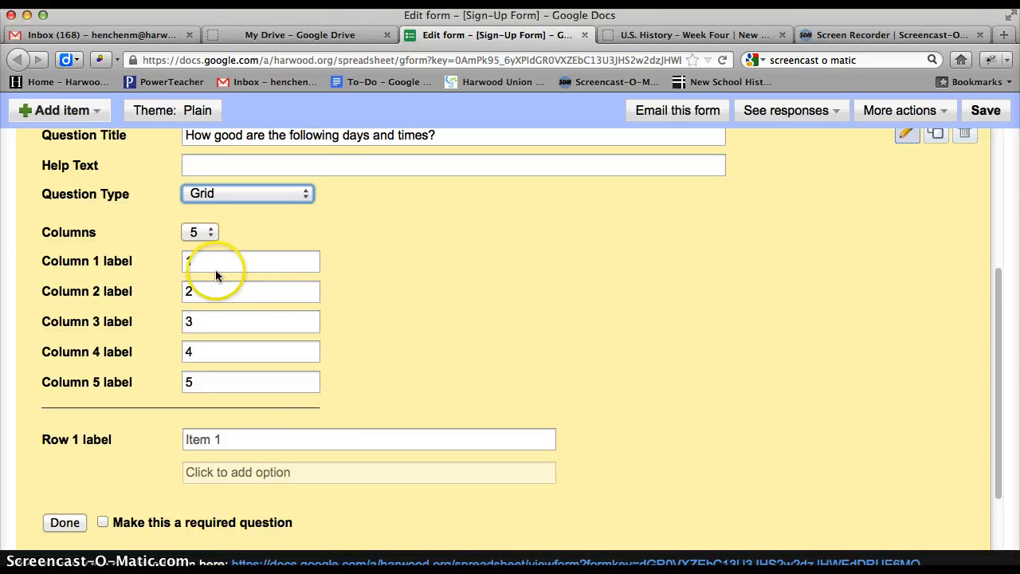
{"action": "left_click", "coordinate": [251, 260]}
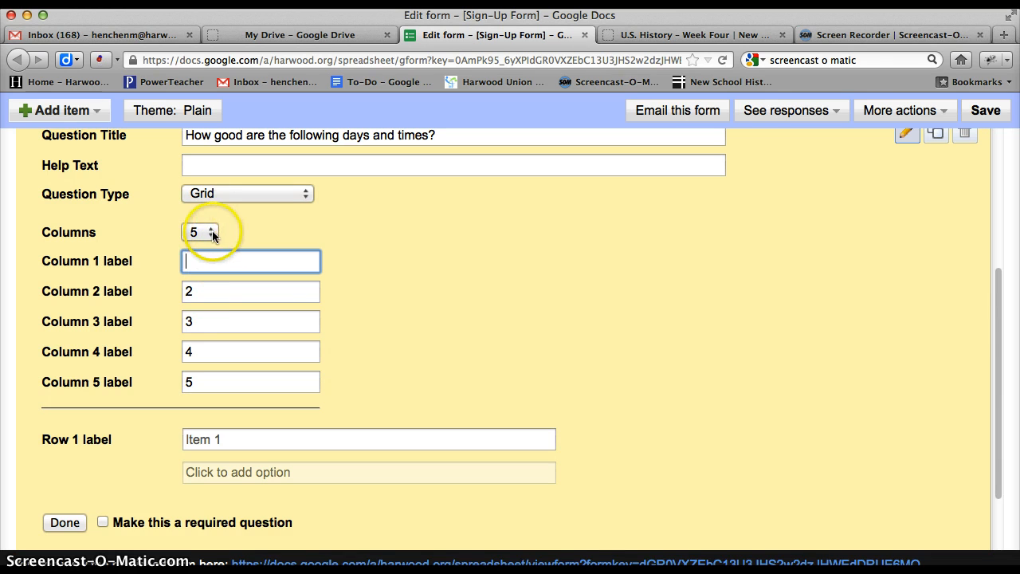
{"action": "left_click", "coordinate": [211, 236]}
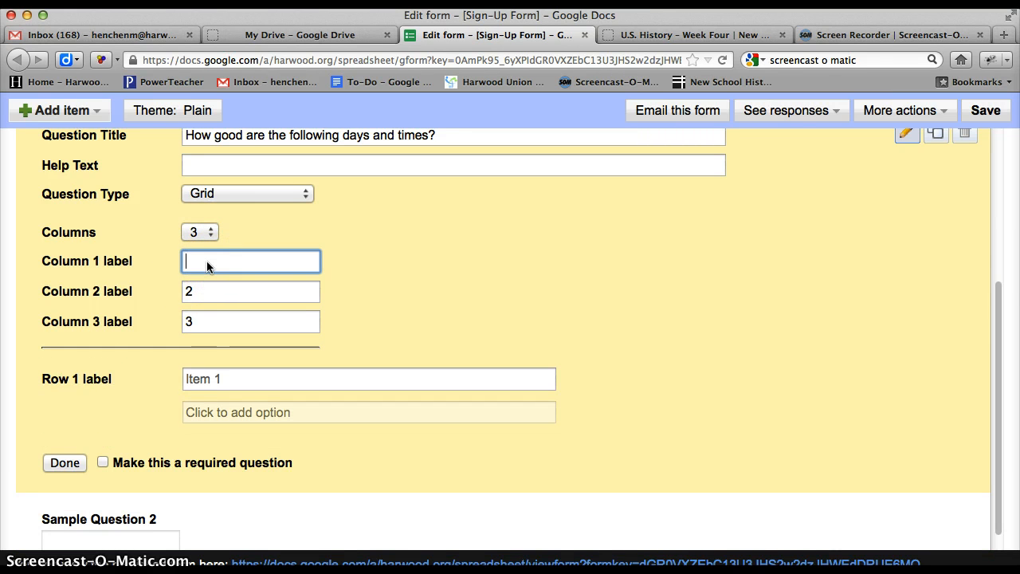
Label the columns 'This is a great time for us', 'This might work' and 'No way.'.
{"action": "type", "text": "This is a"}
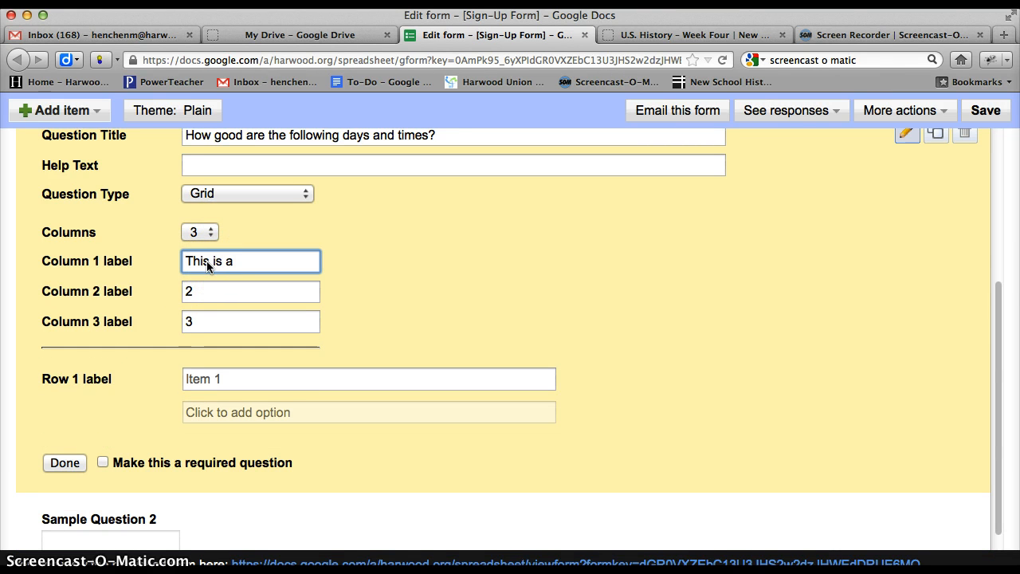
{"action": "type", "text": "great time for i"}
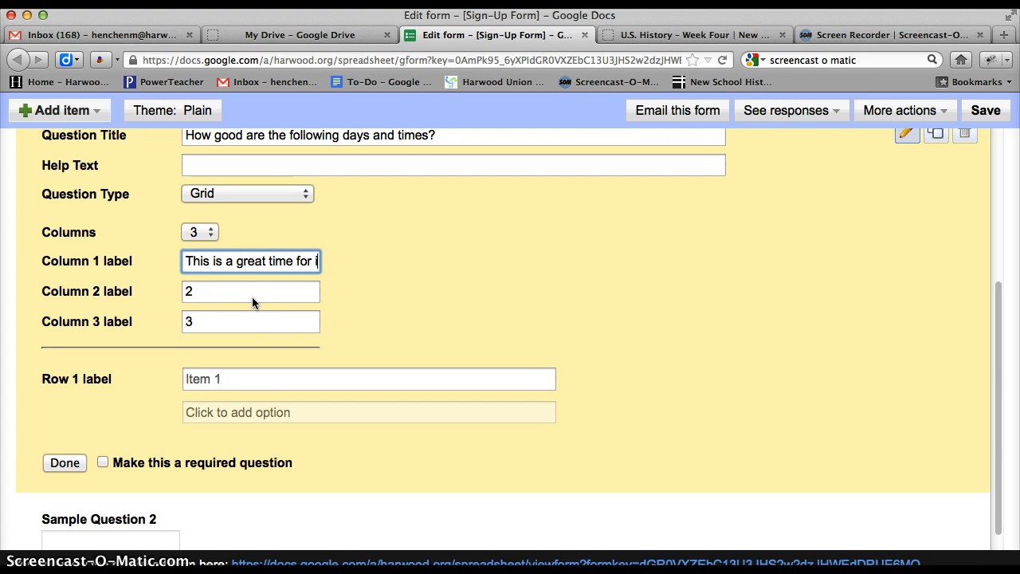
{"action": "left_click", "coordinate": [250, 291]}
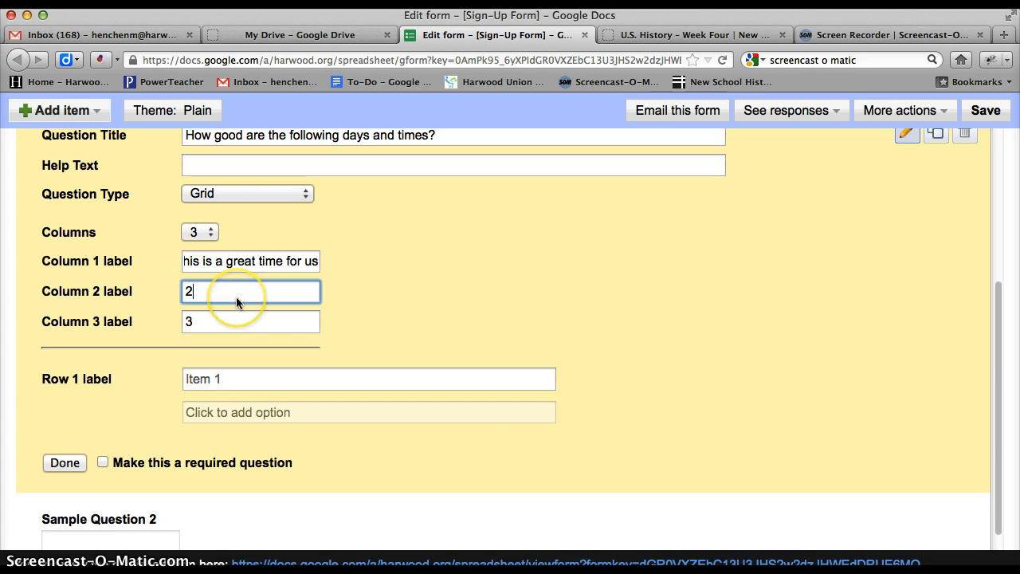
{"action": "type", "text": "This might"}
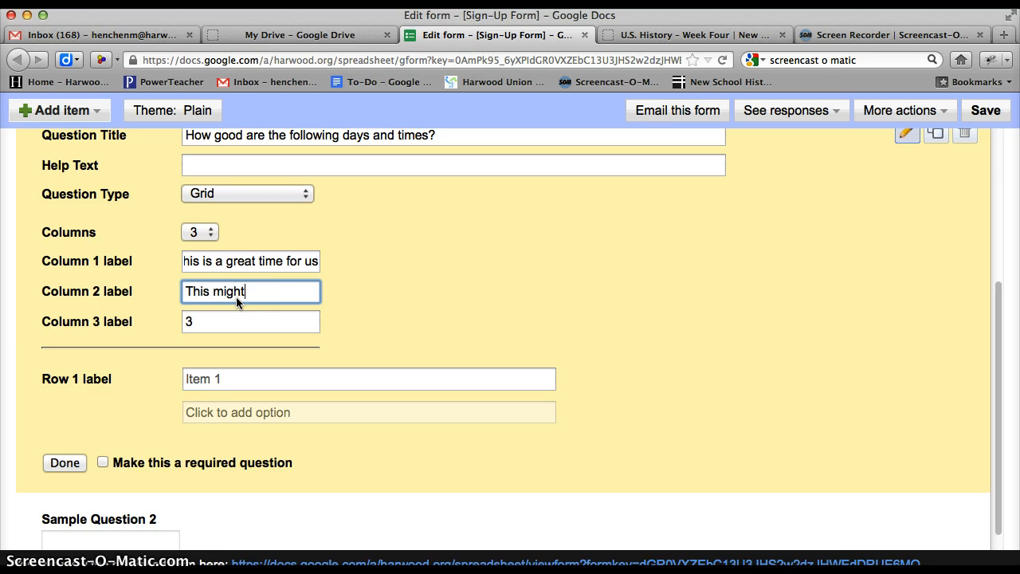
{"action": "type", "text": "work"}
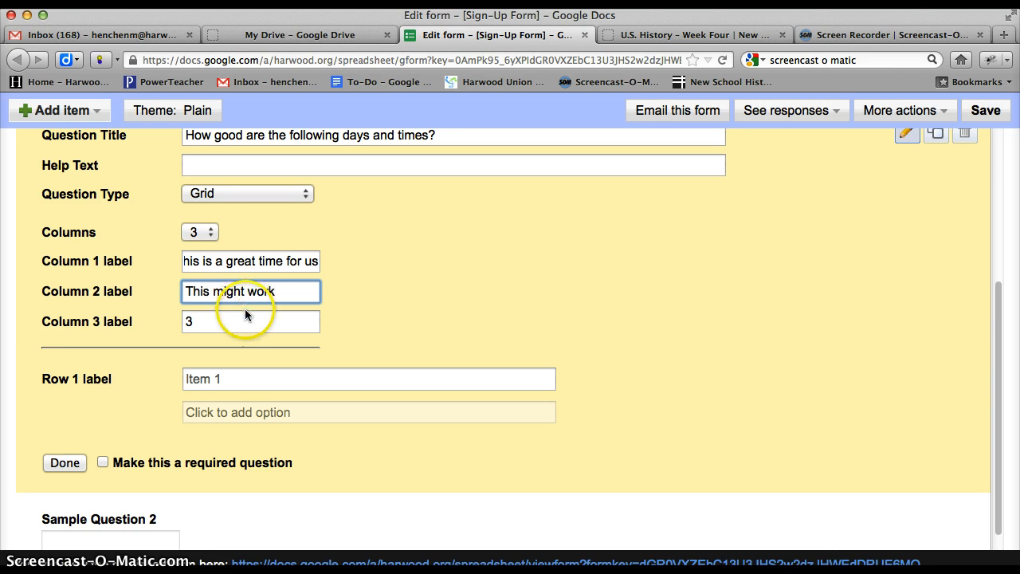
{"action": "type", "text": "No Way"}
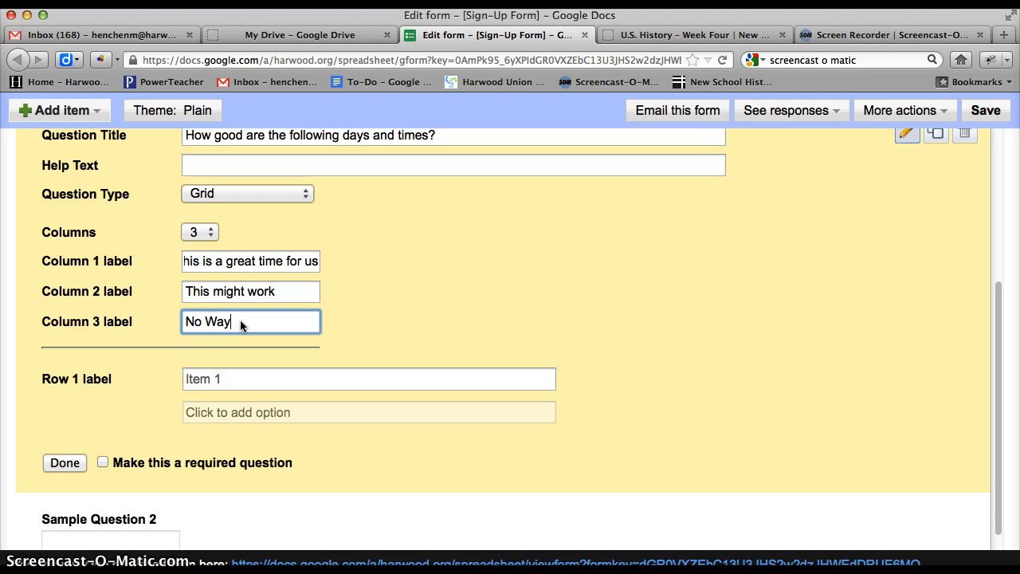
{"action": "type", "text": "No way."}
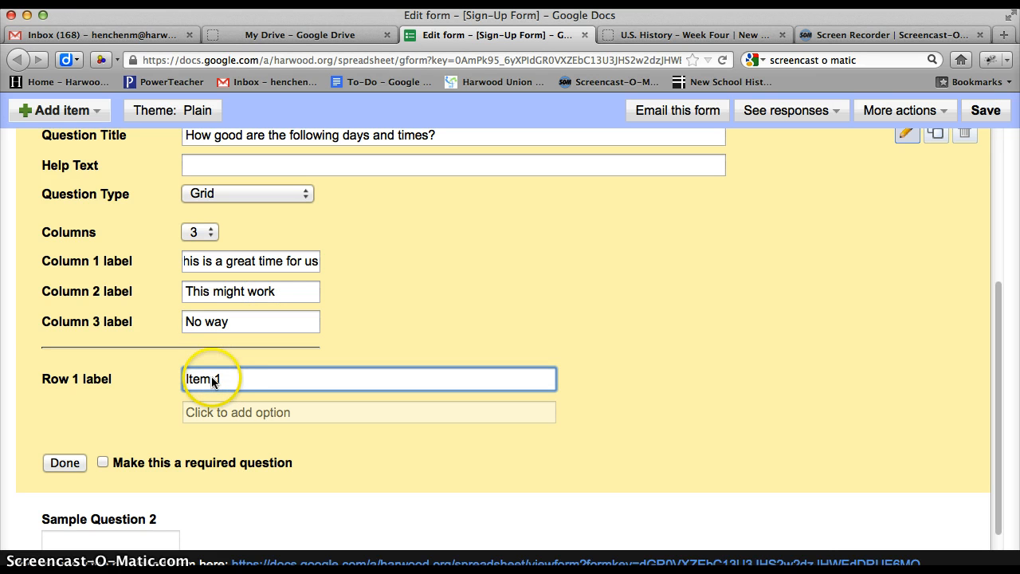
Enter row labels Monday 3:00-4:00pm, Monday 4:00-5:00, Tuesday, Sept, and start Wednesday.
{"action": "type", "text": "MOn"}
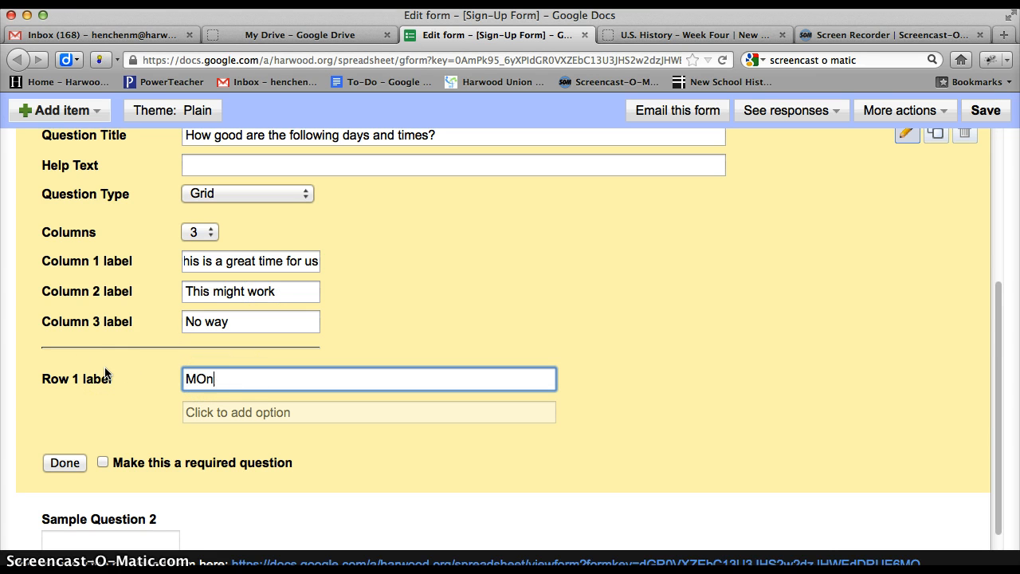
{"action": "type", "text": "Monday, Sept ?? a"}
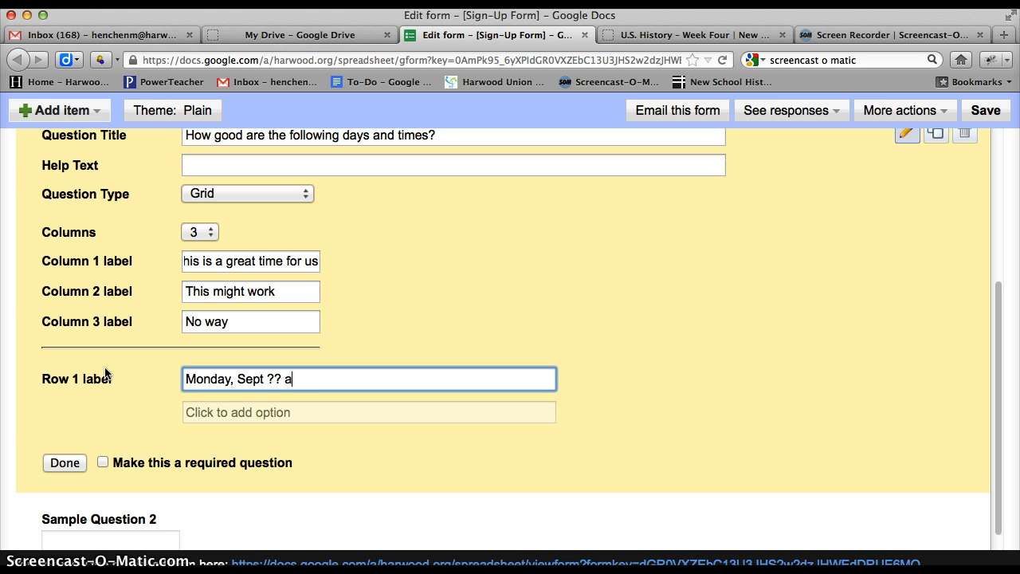
{"action": "type", "text": "3:"}
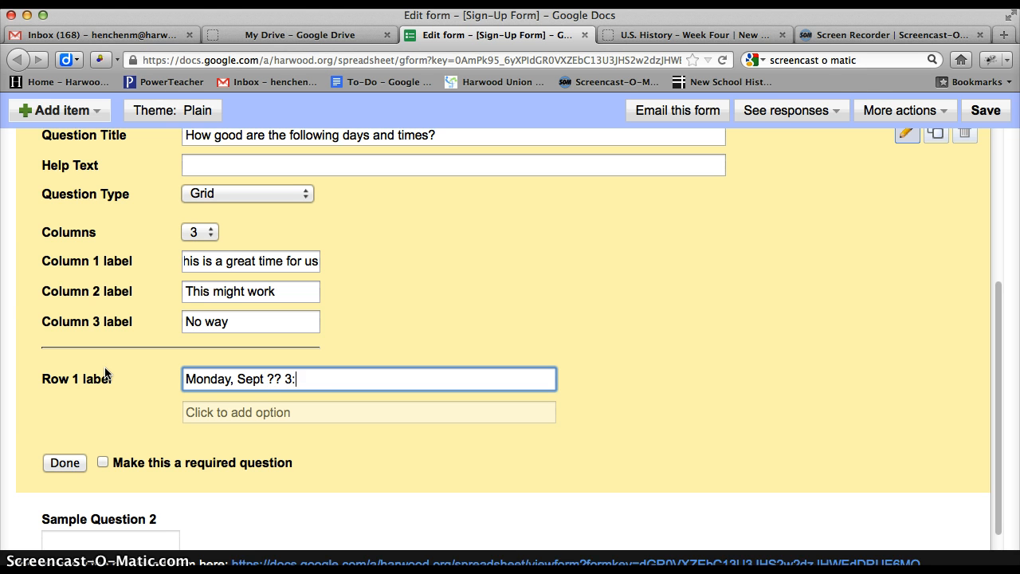
{"action": "type", "text": "00-4:0"}
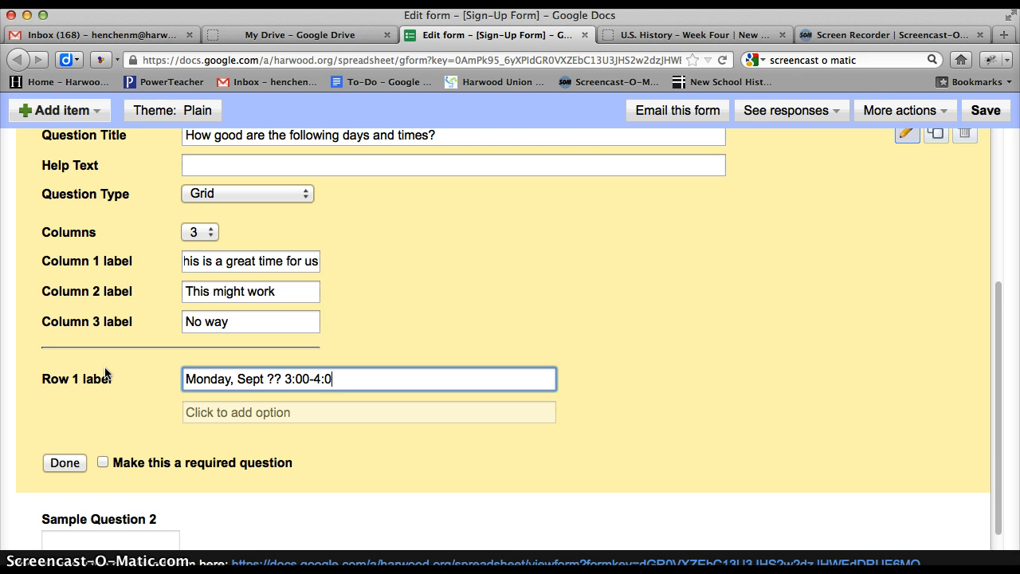
{"action": "type", "text": "0pm"}
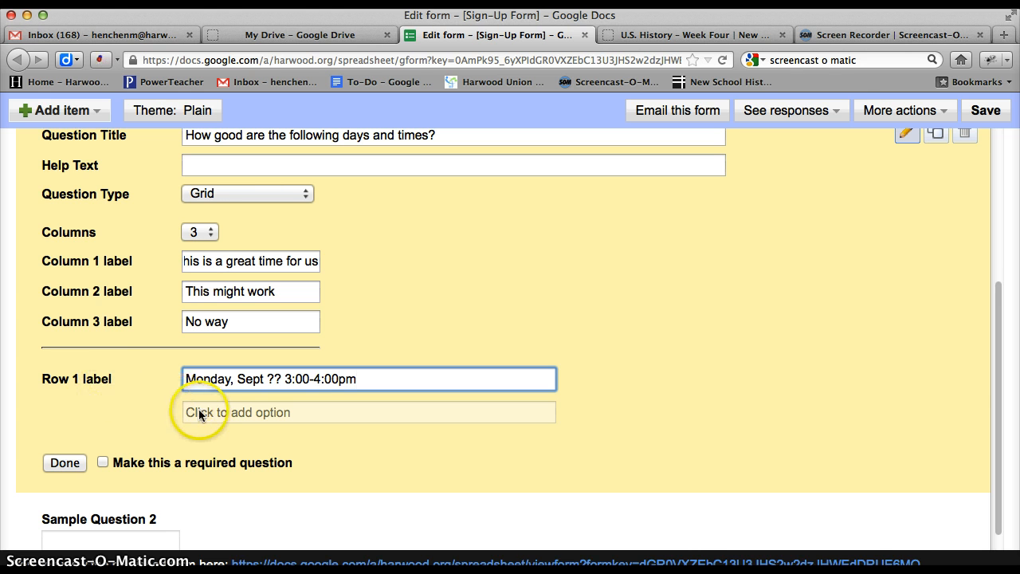
{"action": "type", "text": "Monday, Sept"}
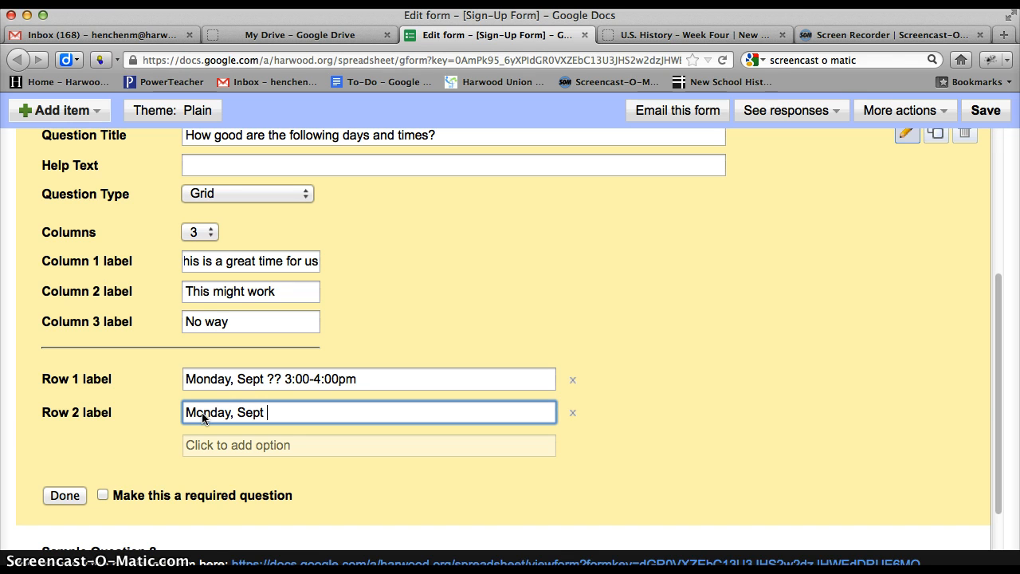
{"action": "type", "text": "?? 4:"}
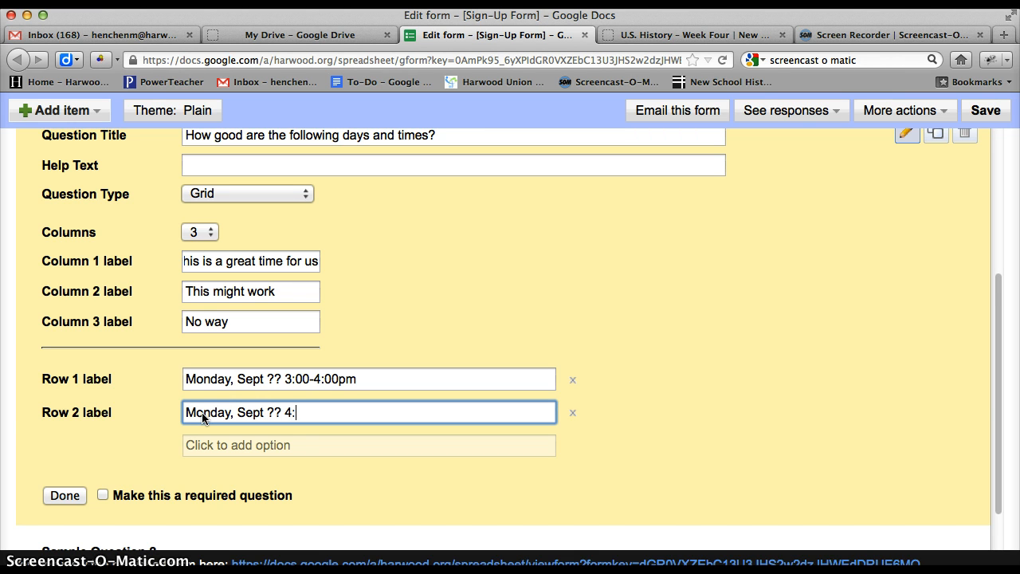
{"action": "type", "text": "00-5:00"}
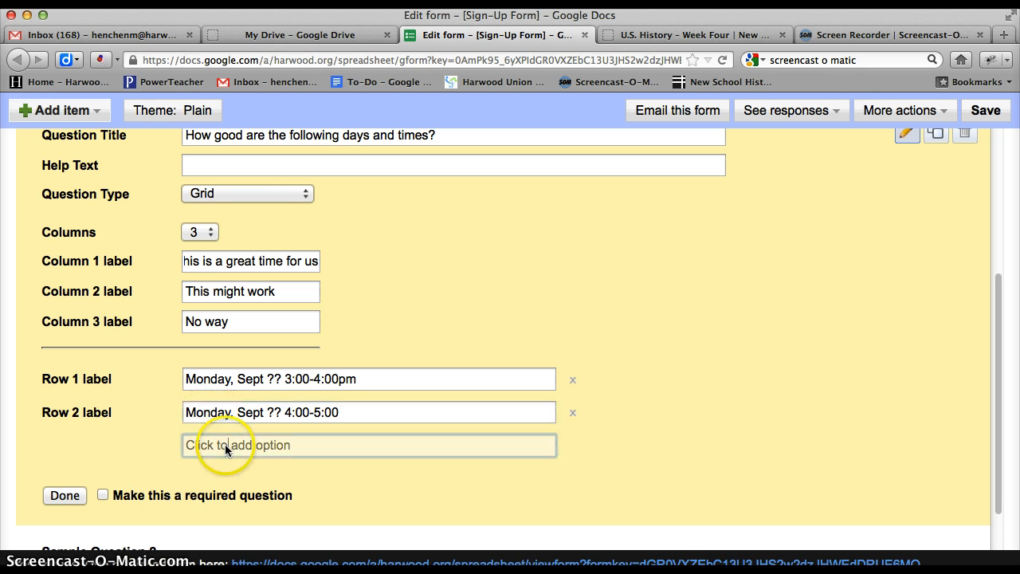
{"action": "type", "text": "Tuesday"}
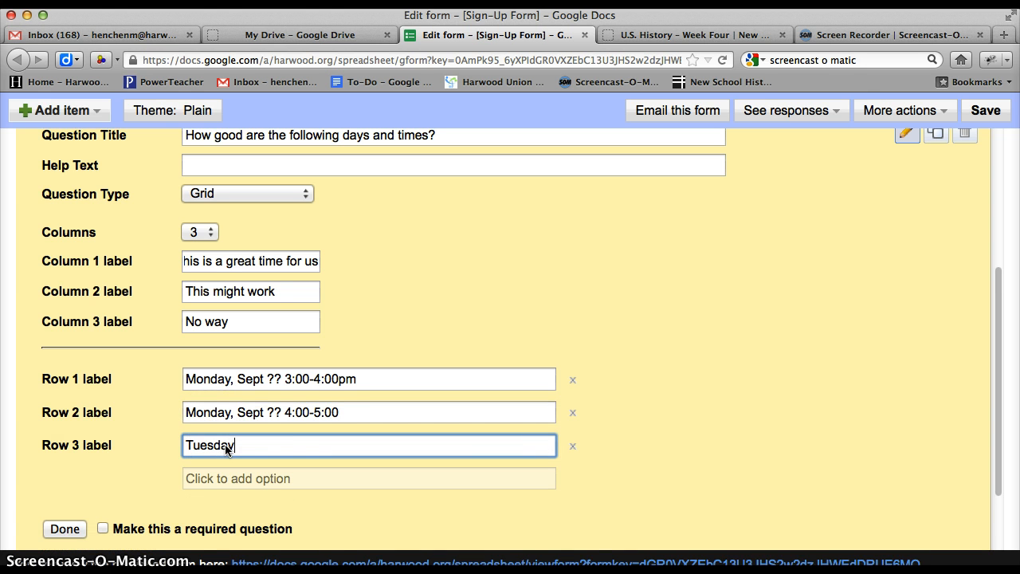
{"action": "type", "text": ", Sept ??"}
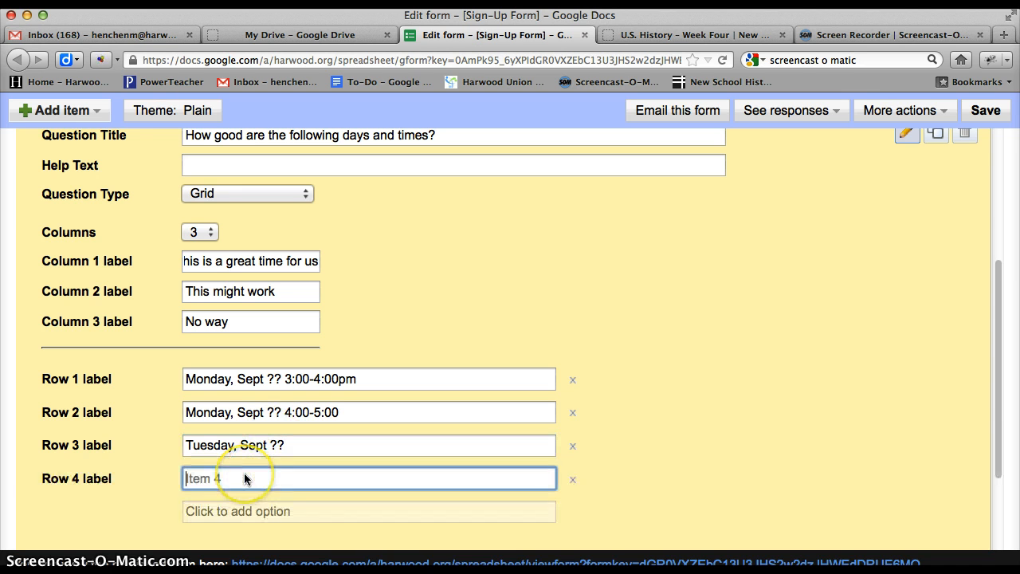
{"action": "type", "text": "Wedn"}
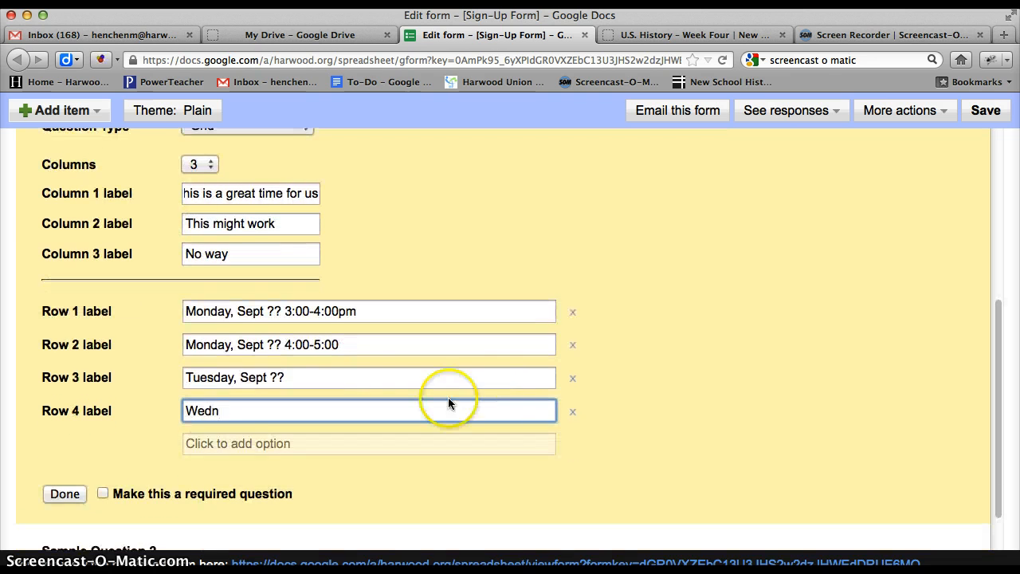
Click Done on the Grid question to preview the rating grid.
{"action": "left_click", "coordinate": [64, 493]}
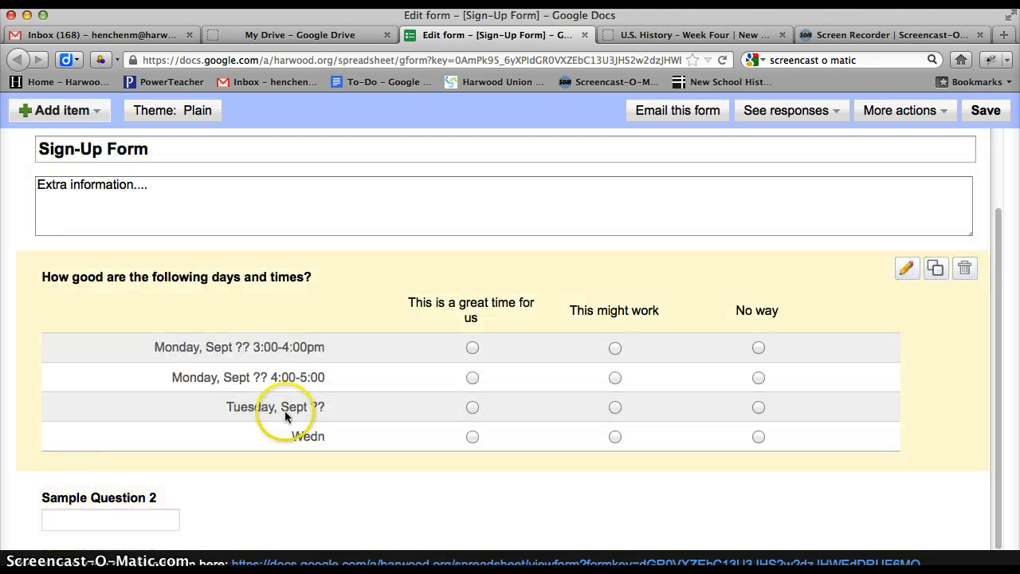
{"action": "mouse_move", "coordinate": [462, 354]}
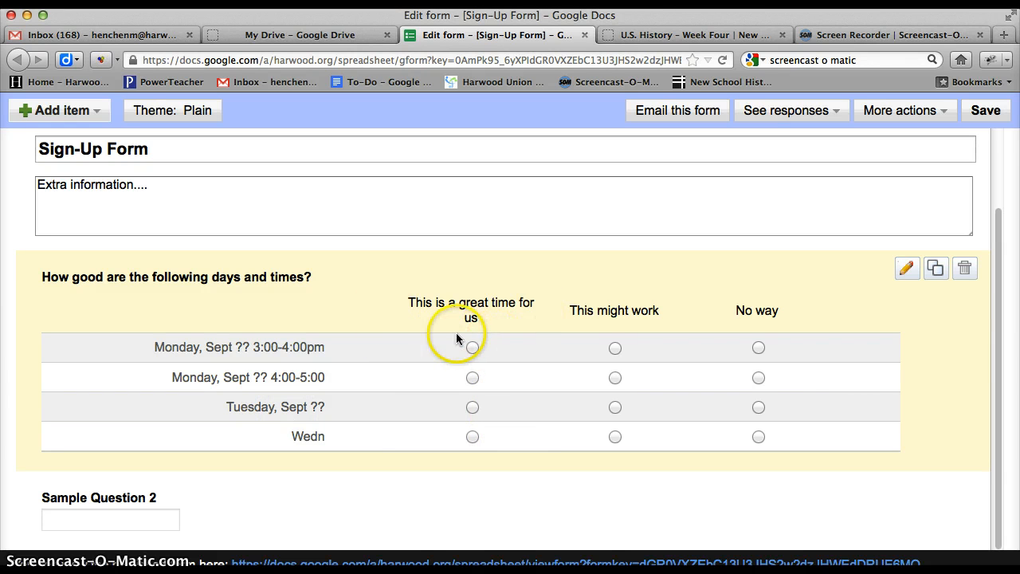
{"action": "mouse_move", "coordinate": [472, 377]}
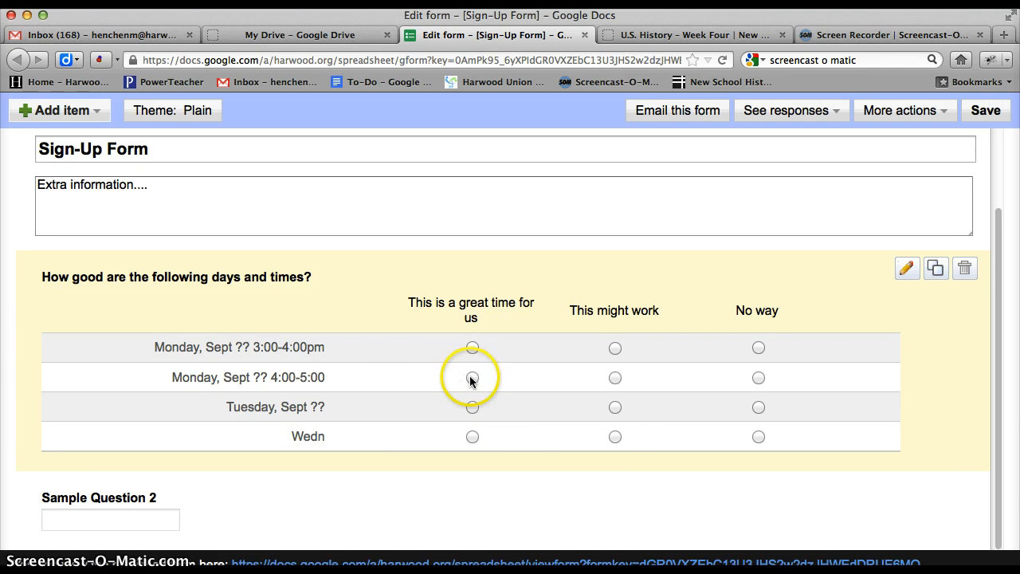
{"action": "mouse_move", "coordinate": [615, 436]}
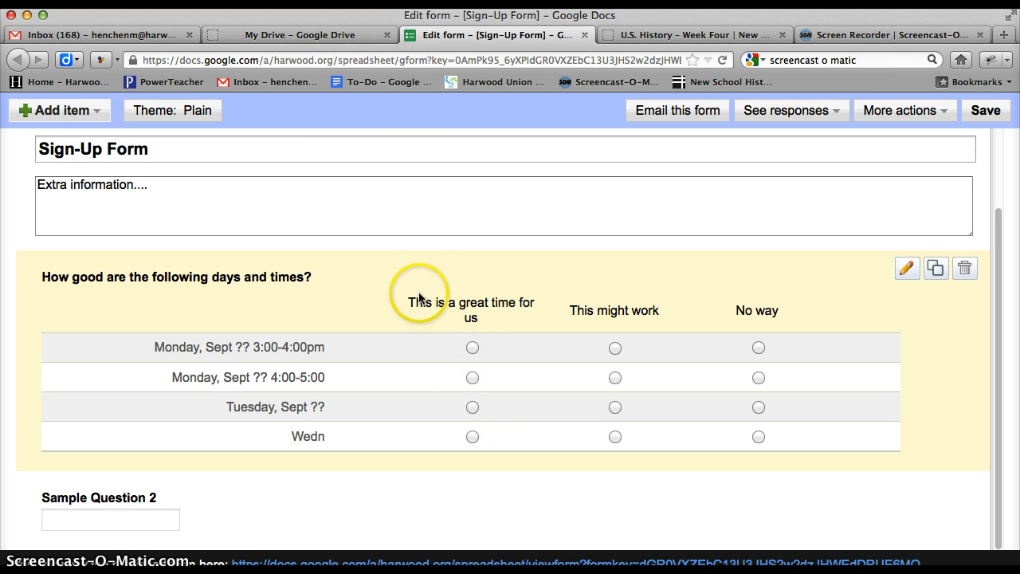
{"action": "mouse_move", "coordinate": [433, 308]}
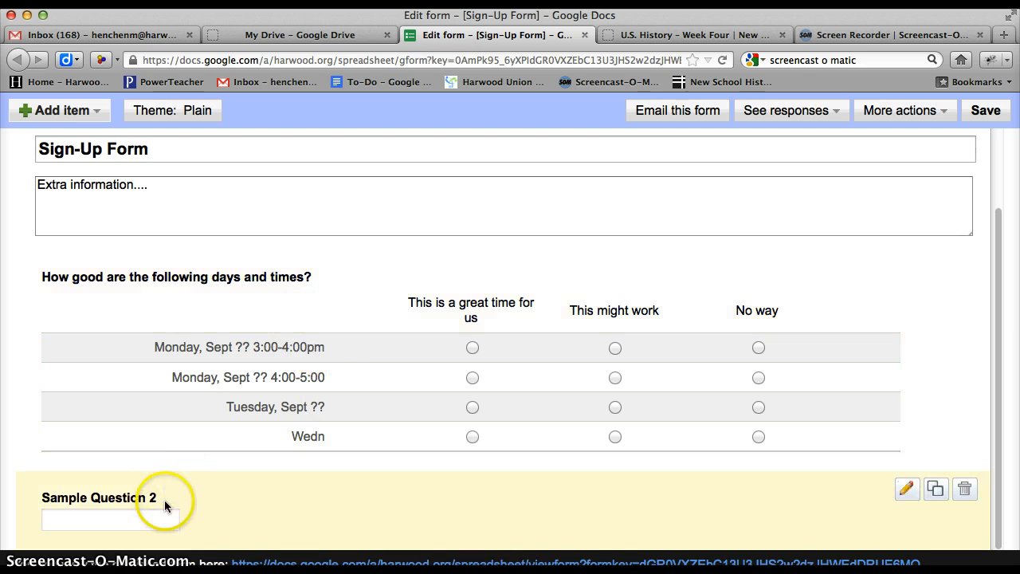
{"action": "mouse_move", "coordinate": [692, 500]}
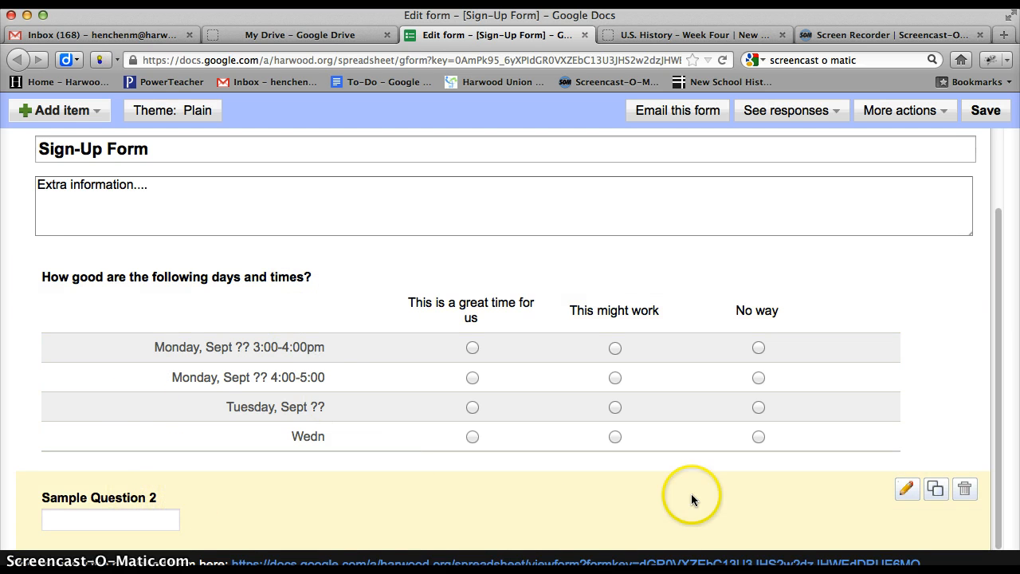
{"action": "mouse_move", "coordinate": [936, 490]}
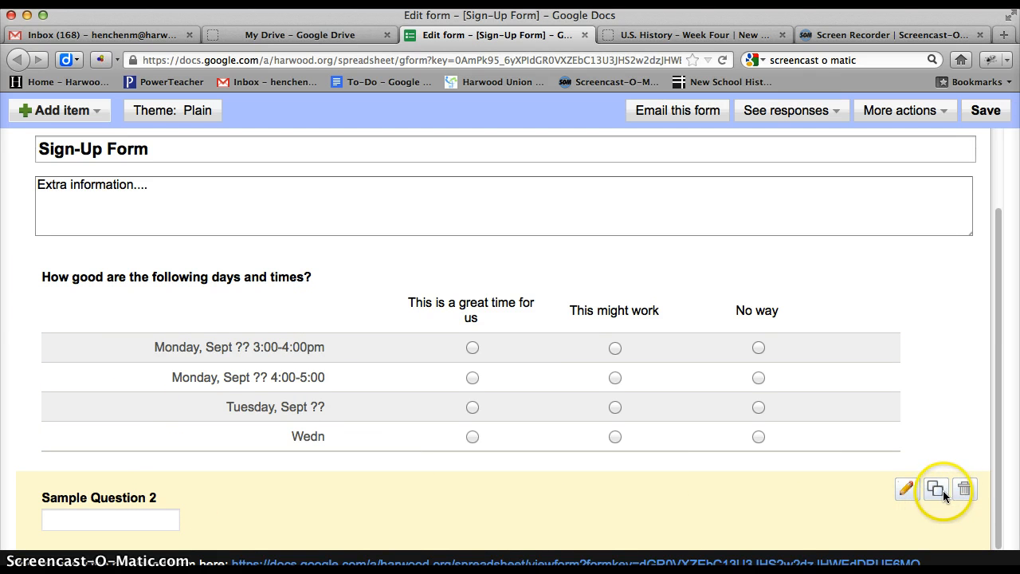
Make Sample Question 2 a Paragraph text question titled 'Comments?'.
{"action": "left_click", "coordinate": [905, 489]}
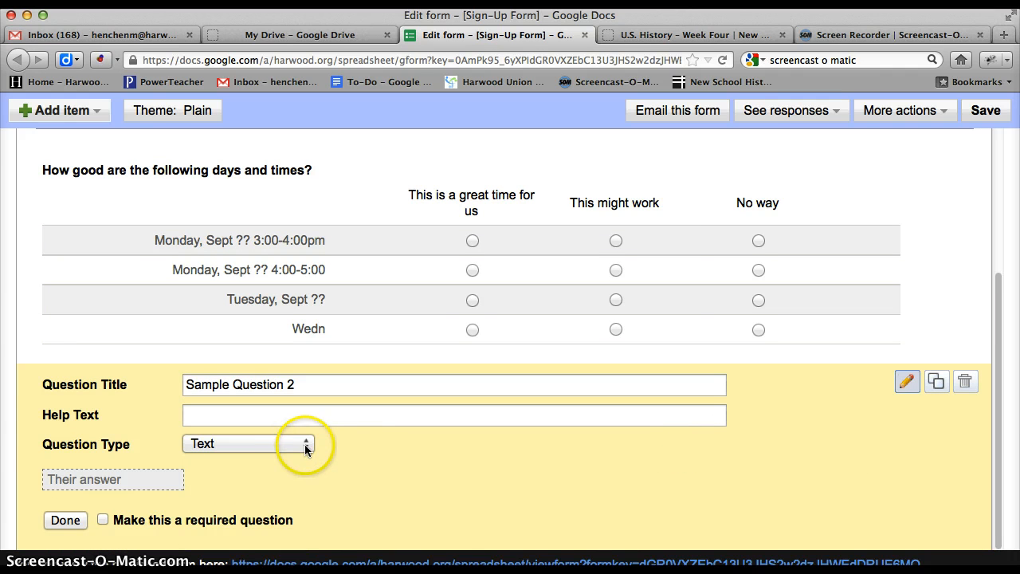
{"action": "left_click", "coordinate": [248, 443]}
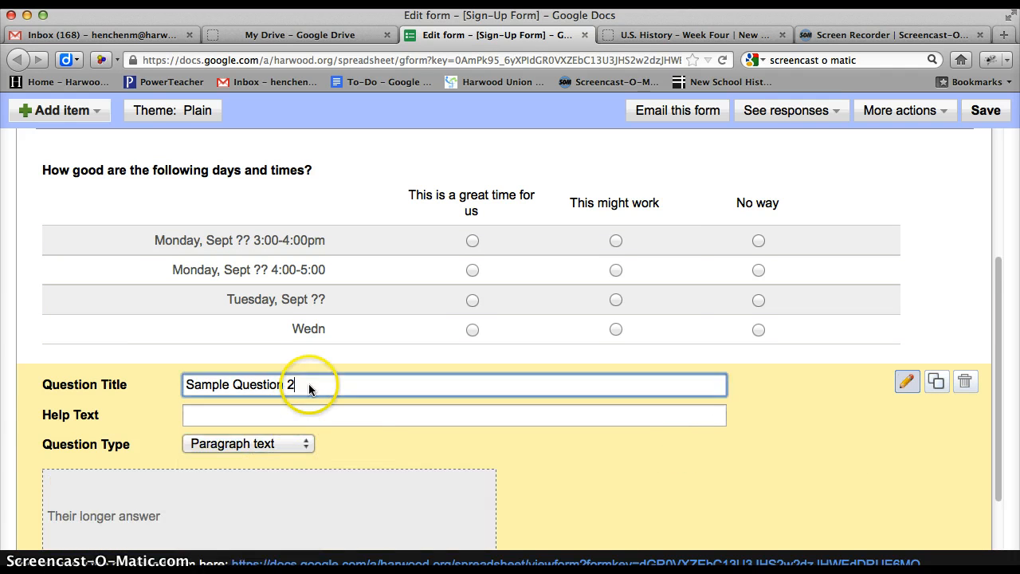
{"action": "type", "text": "Comments?"}
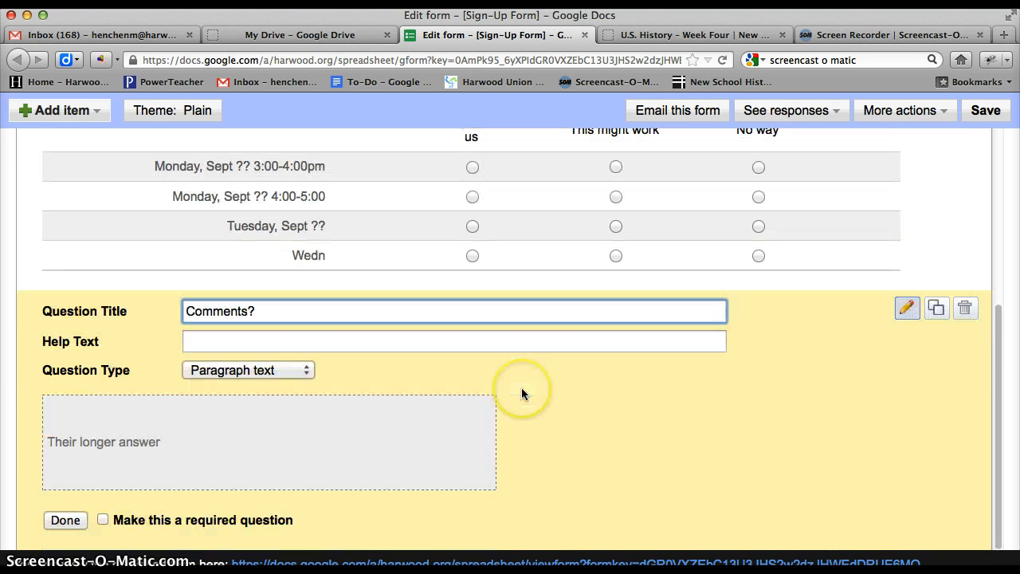
{"action": "left_click", "coordinate": [65, 520]}
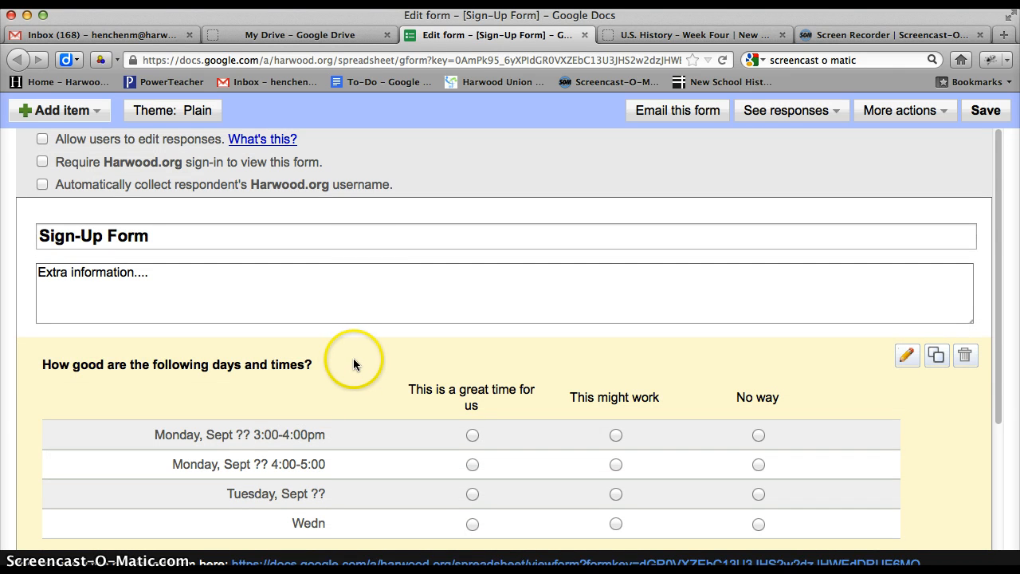
{"action": "mouse_move", "coordinate": [653, 112]}
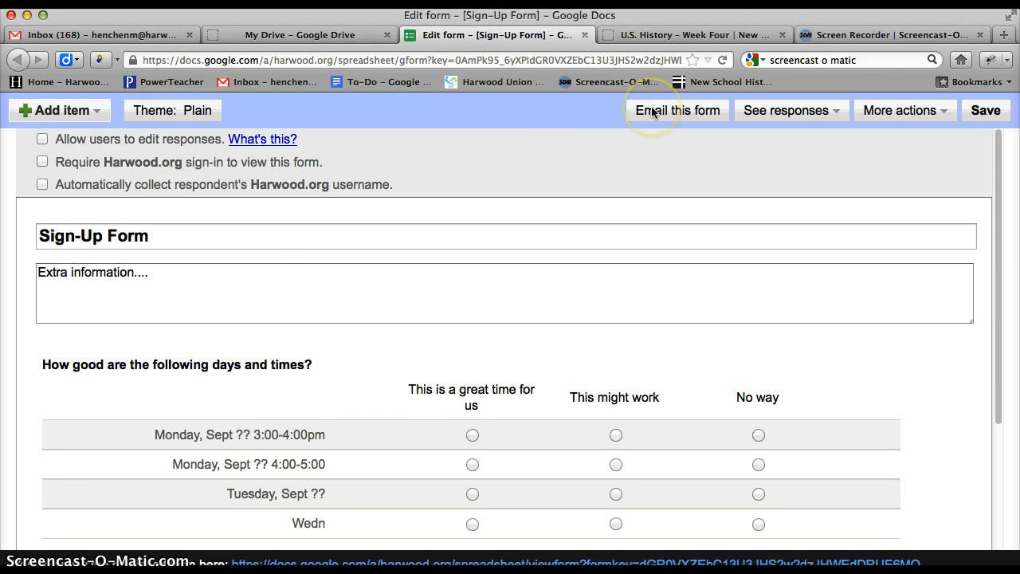
Email the form to a 'pro…' recipient with 'Include form in the email' checked.
{"action": "left_click", "coordinate": [677, 110]}
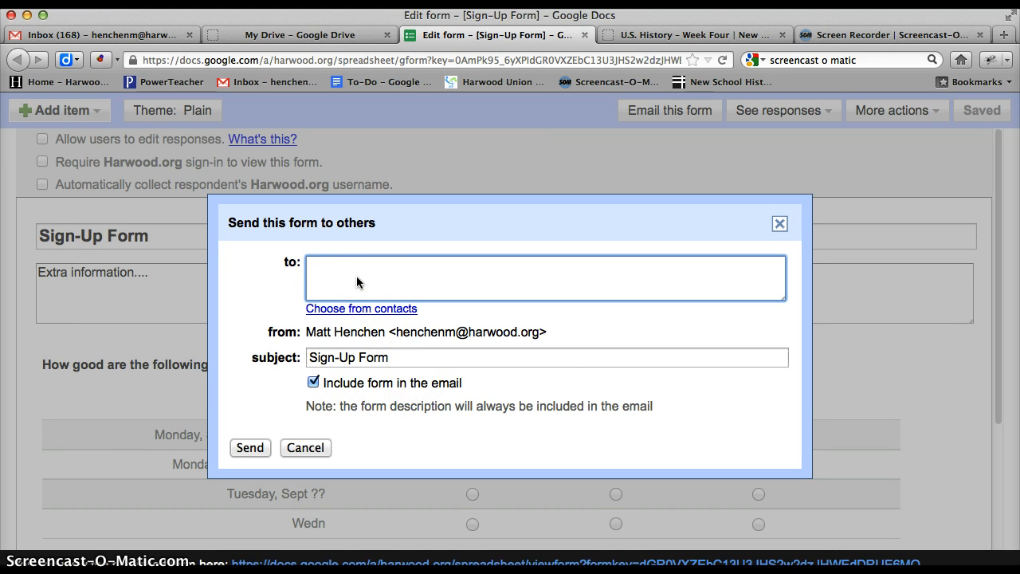
{"action": "type", "text": "pro"}
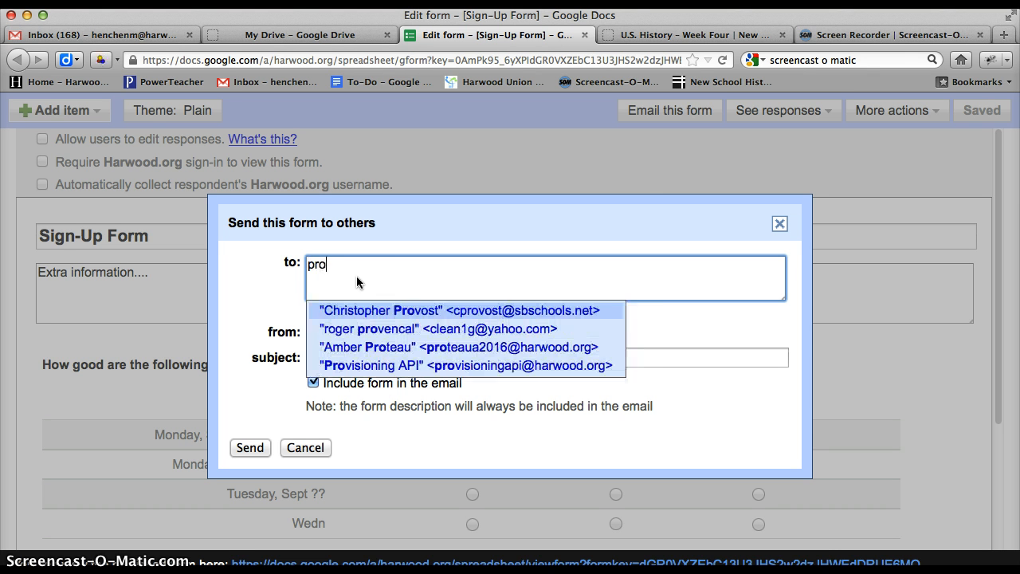
{"action": "left_click", "coordinate": [458, 310]}
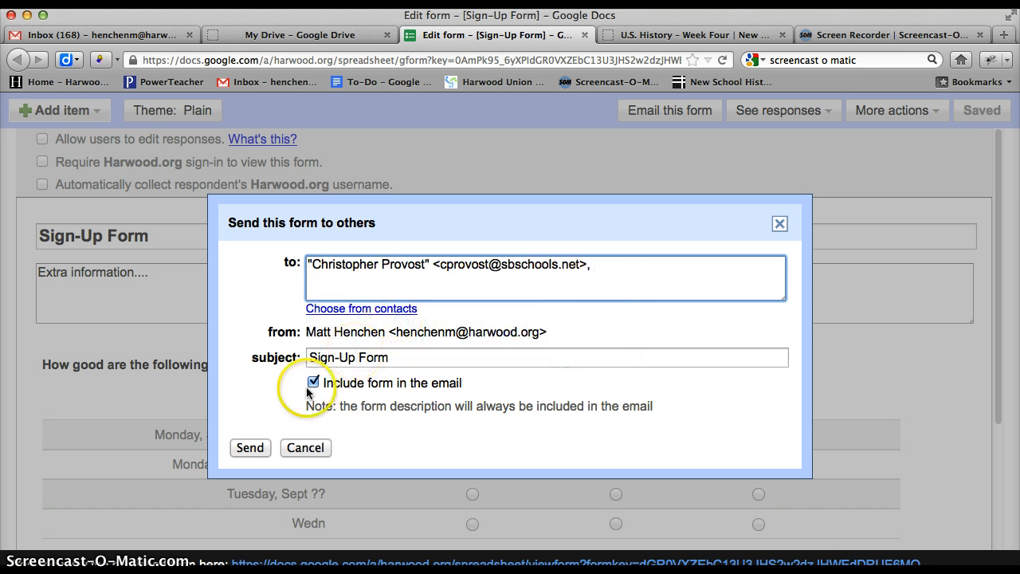
{"action": "left_click", "coordinate": [250, 447]}
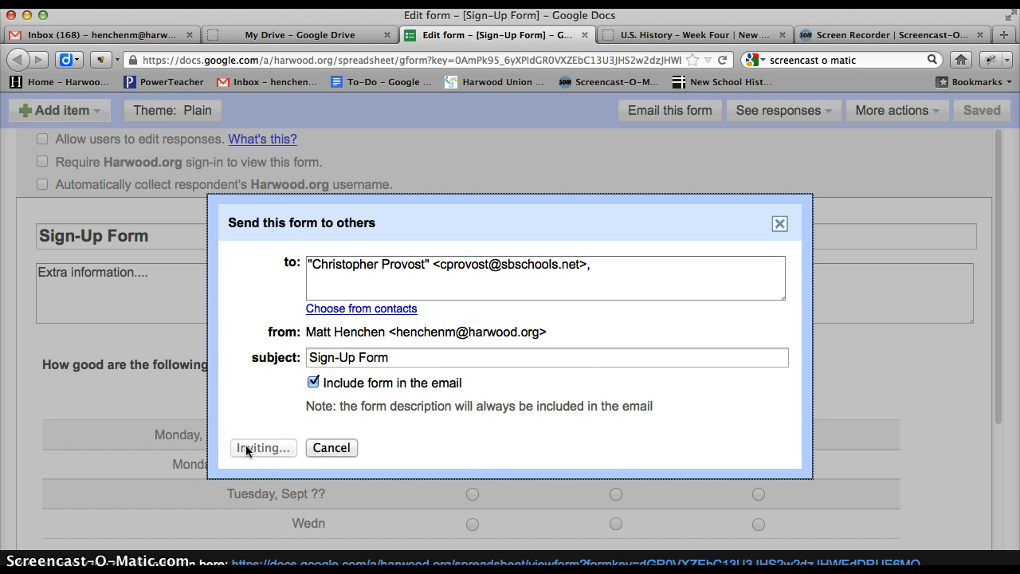
{"action": "left_click", "coordinate": [263, 447]}
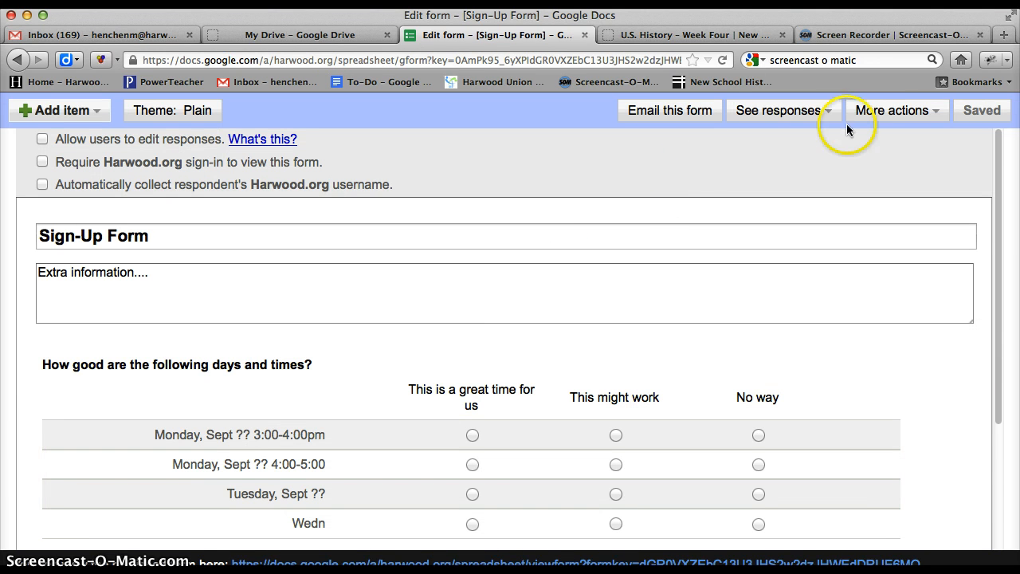
Open the live published Sign-Up Form.
{"action": "left_click", "coordinate": [892, 110]}
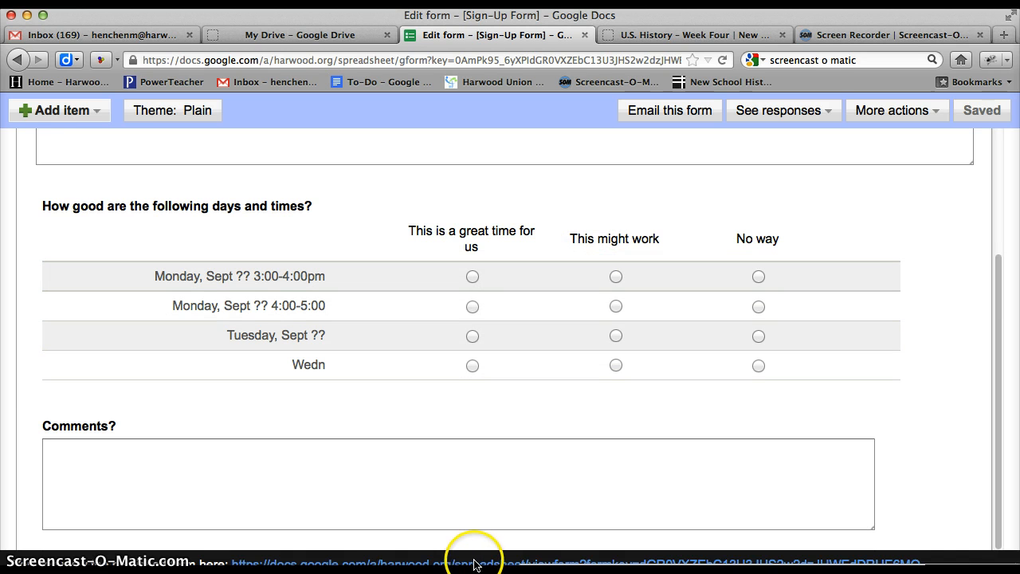
{"action": "mouse_move", "coordinate": [331, 565]}
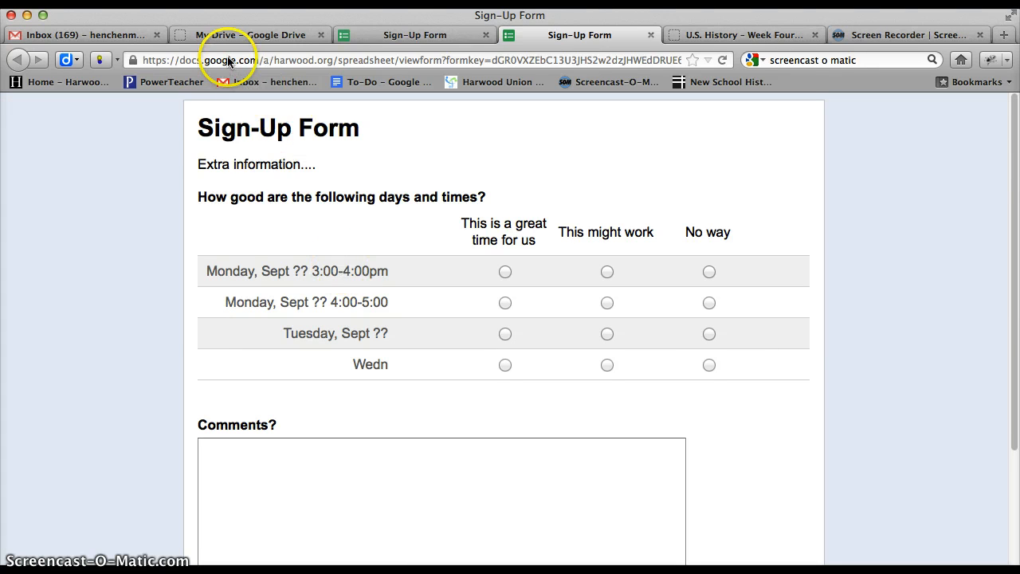
{"action": "mouse_move", "coordinate": [259, 60]}
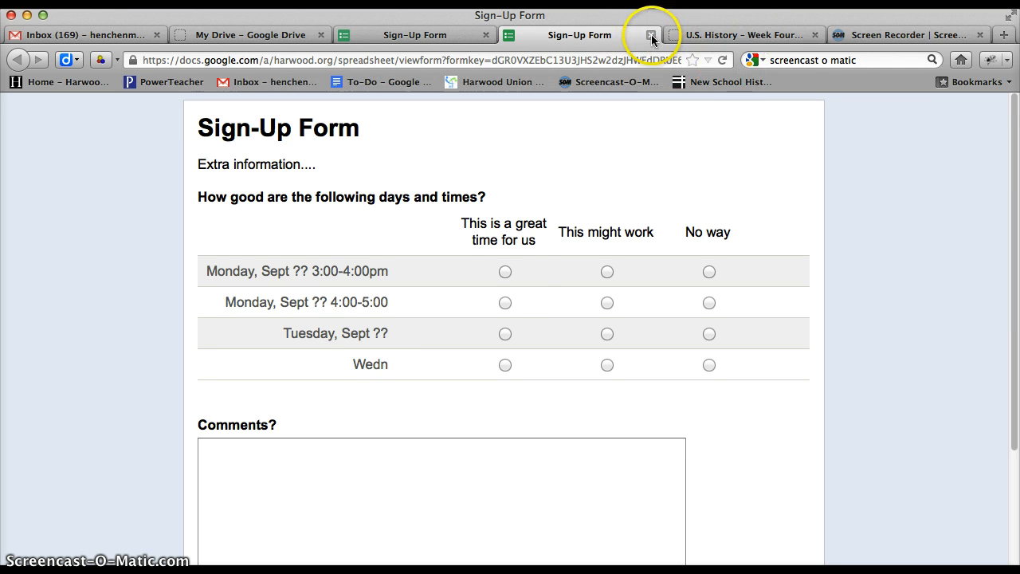
Submit a rated test response, then start another with the comment 'Commetns 2'.
{"action": "left_click", "coordinate": [504, 271]}
{"action": "type", "text": "Comments"}
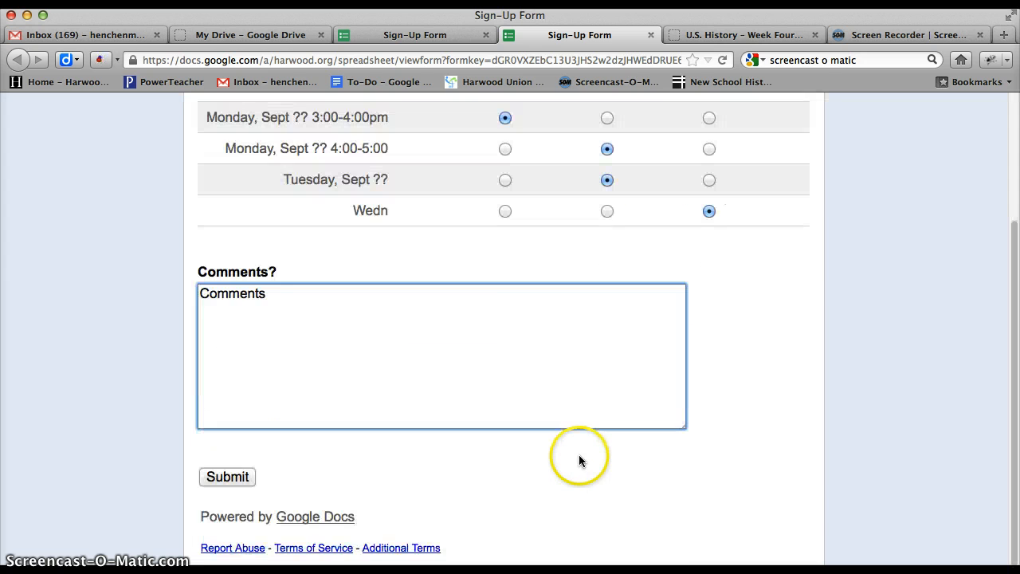
{"action": "left_click", "coordinate": [227, 477]}
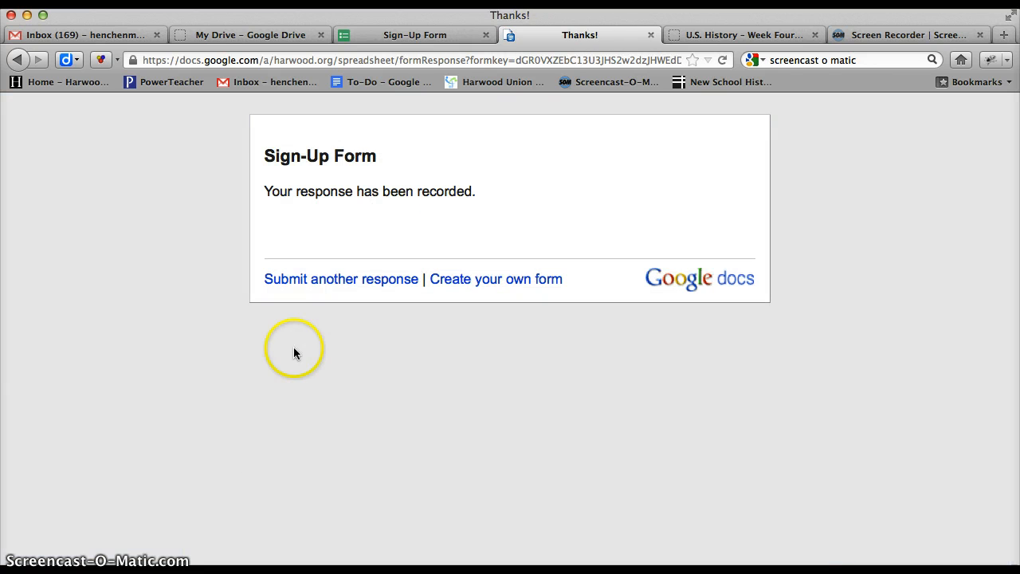
{"action": "left_click", "coordinate": [341, 279]}
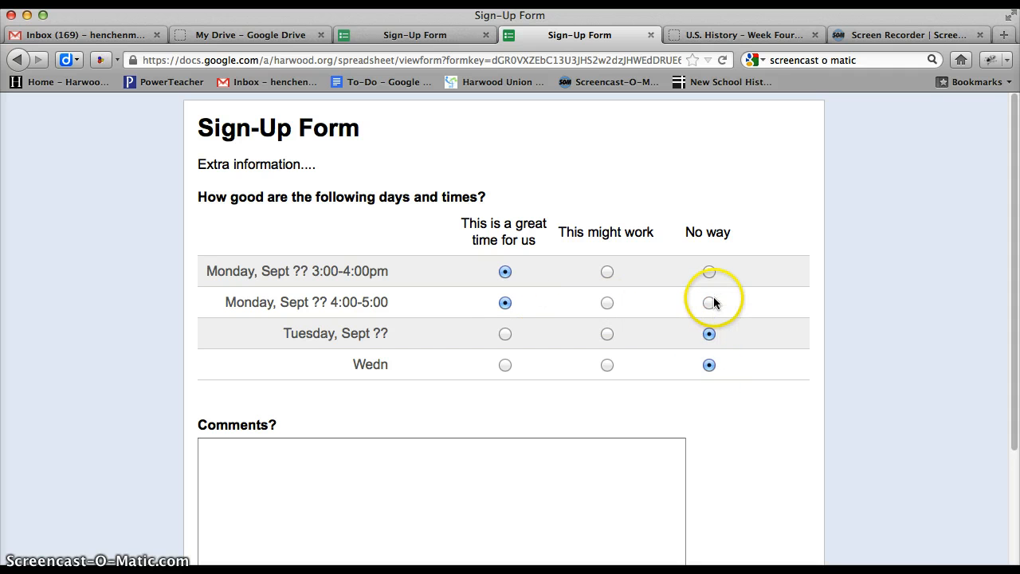
{"action": "left_click", "coordinate": [444, 444]}
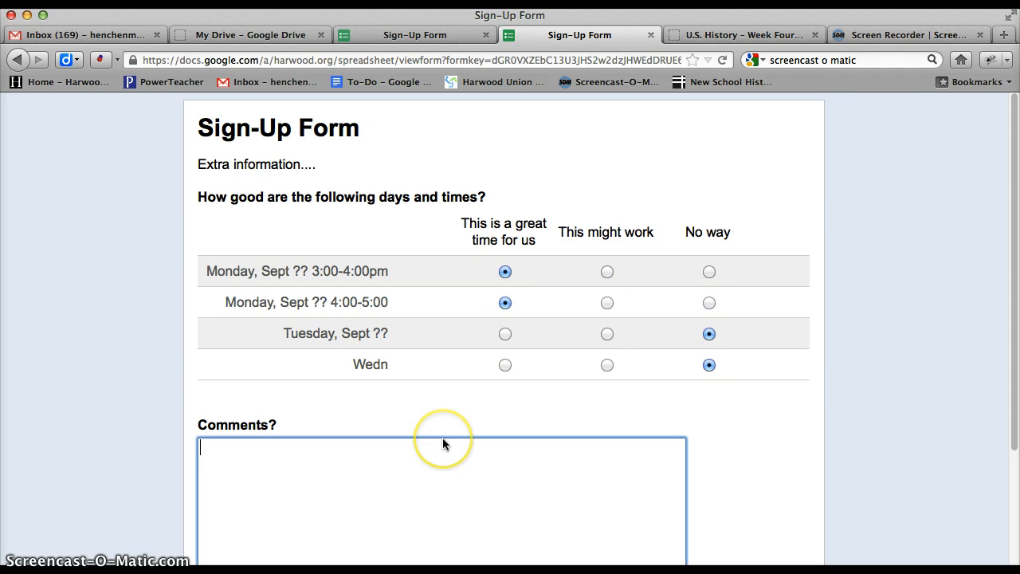
{"action": "type", "text": "Commetns 2"}
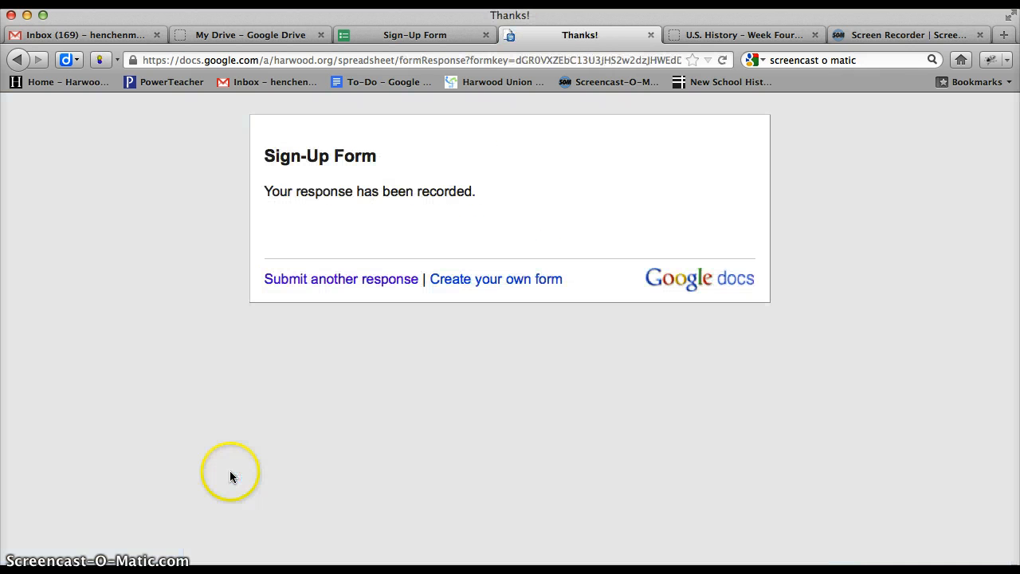
{"action": "mouse_move", "coordinate": [249, 34]}
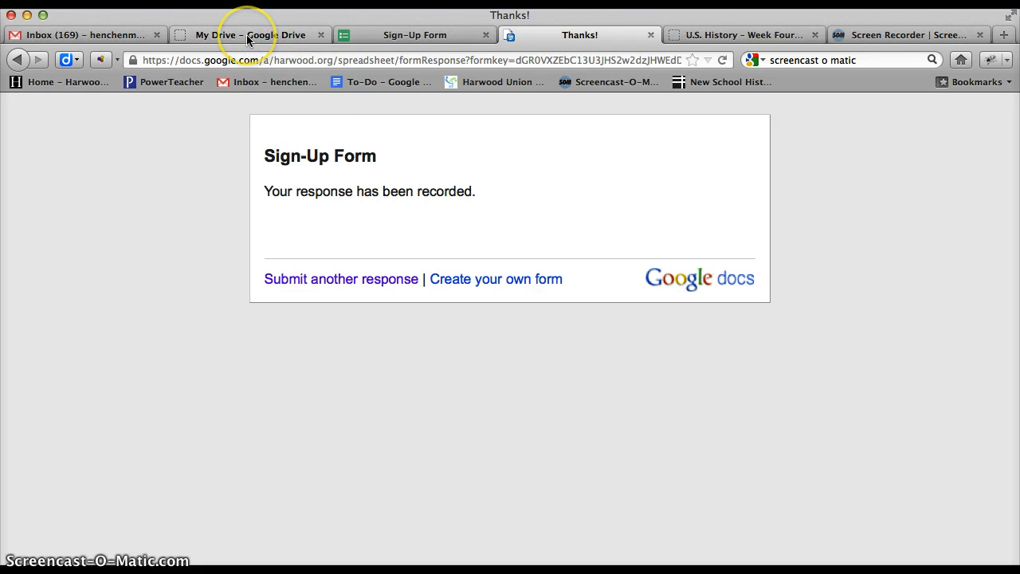
Open the Sign-Up Form response spreadsheet from Drive and show its Form options.
{"action": "left_click", "coordinate": [250, 34]}
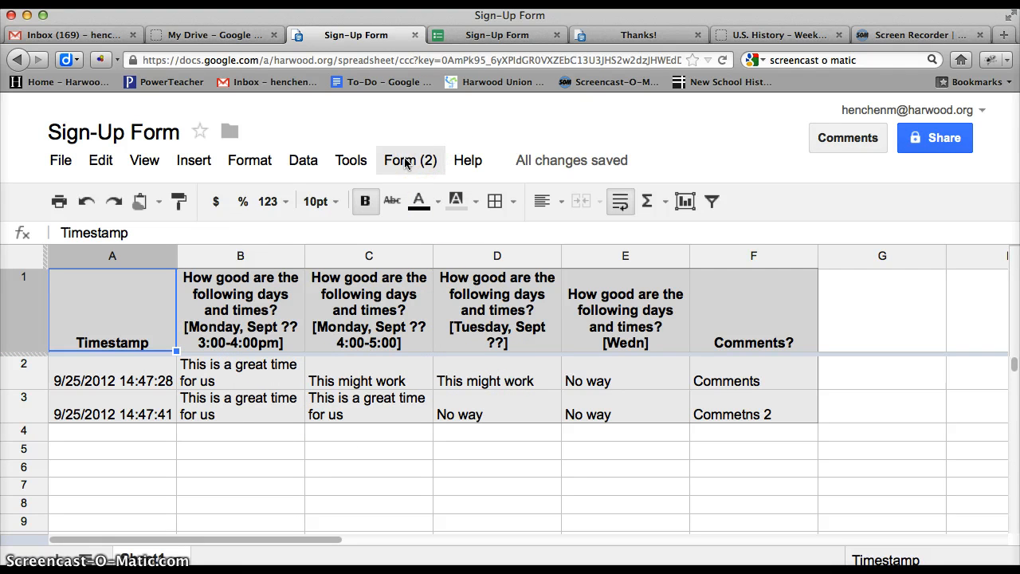
{"action": "left_click", "coordinate": [410, 161]}
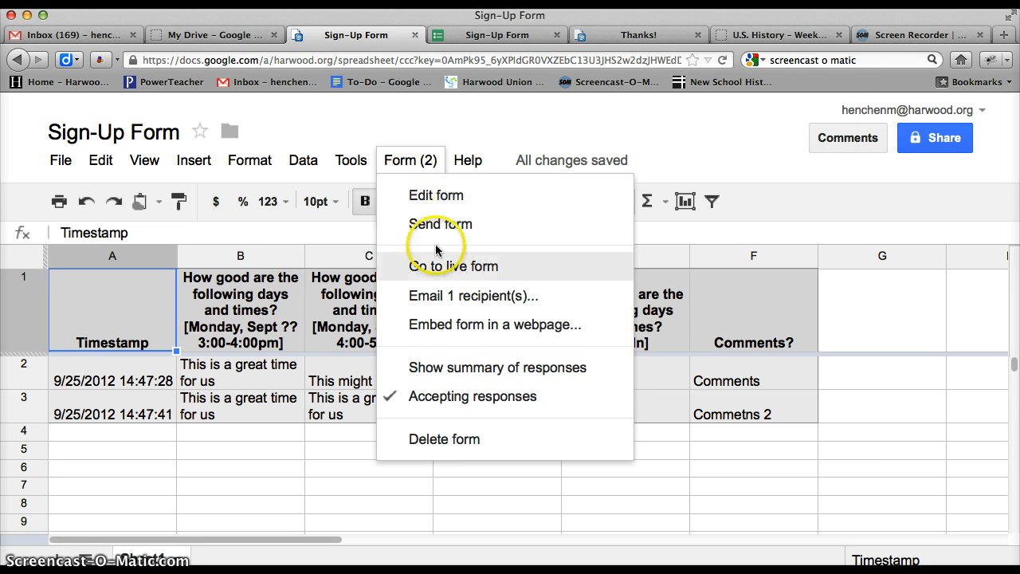
{"action": "left_click", "coordinate": [453, 266]}
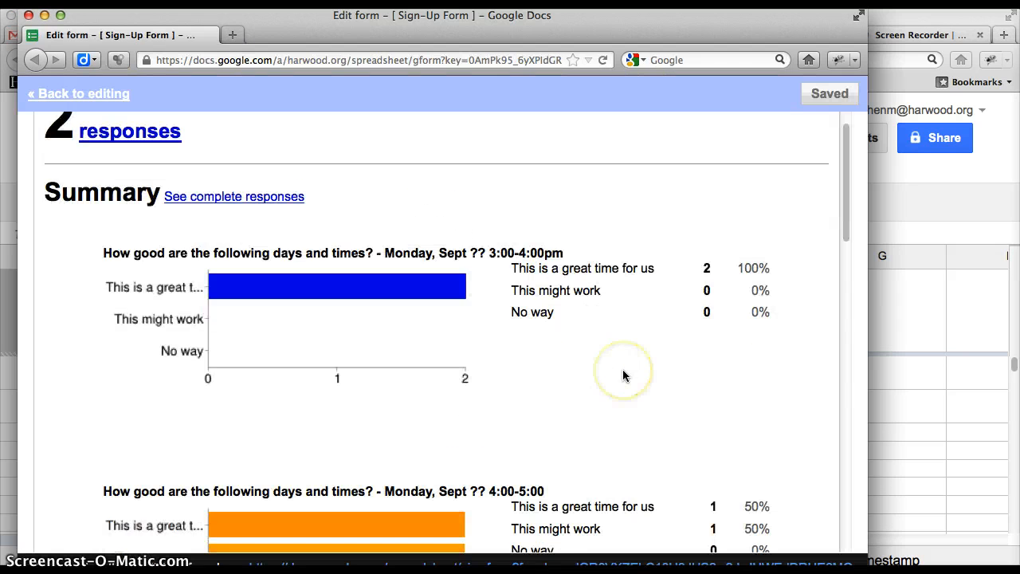
{"action": "scroll", "scroll_direction": "down", "scroll_amount": 3}
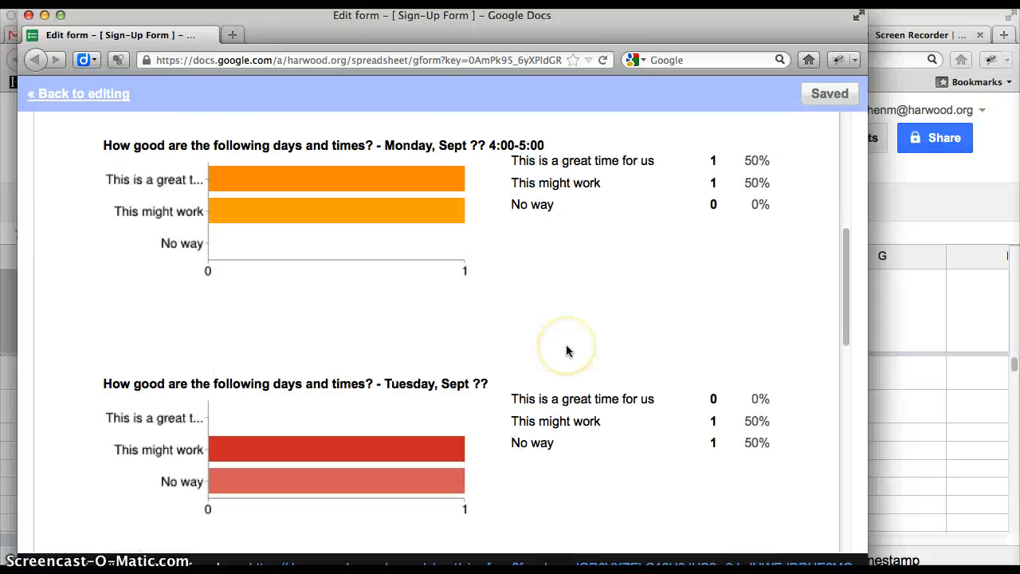
{"action": "scroll", "scroll_direction": "up", "scroll_amount": 3}
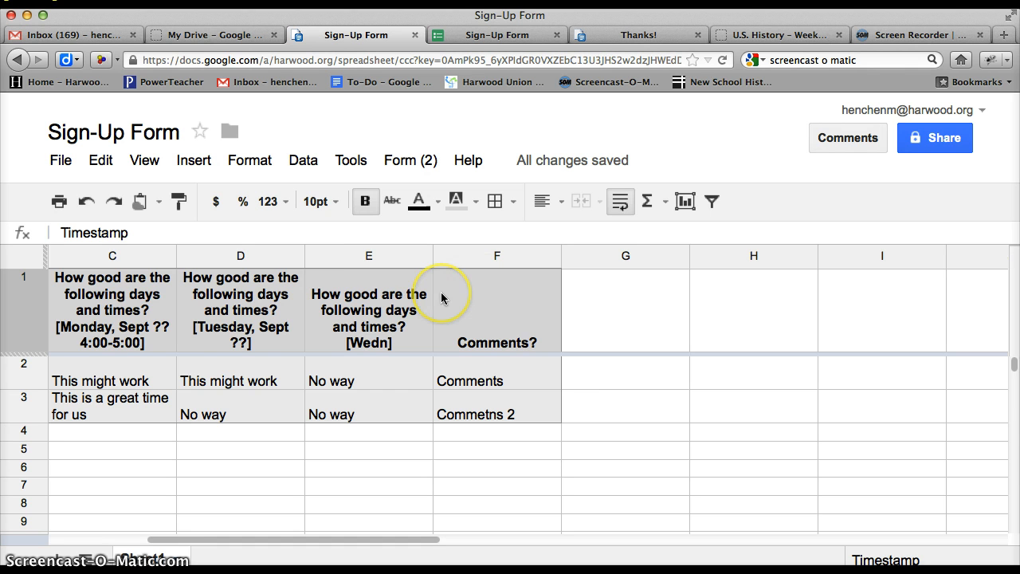
{"action": "left_click", "coordinate": [214, 35]}
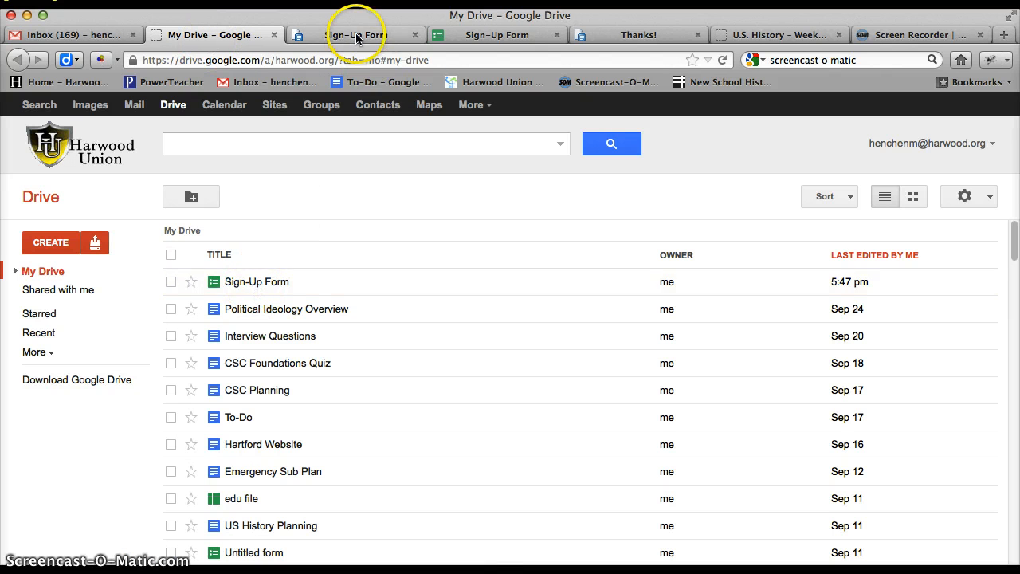
{"action": "left_click", "coordinate": [355, 34]}
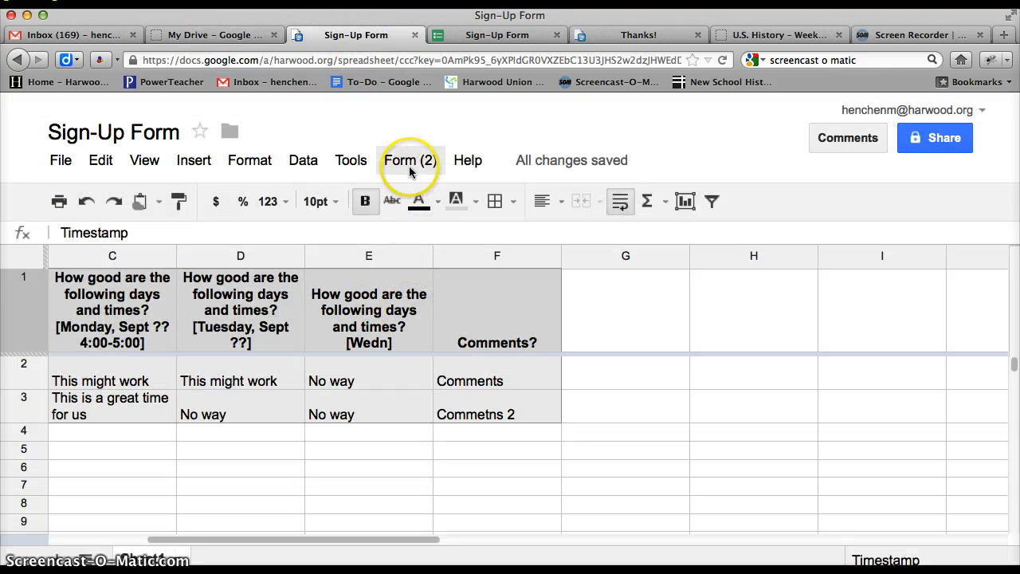
{"action": "left_click", "coordinate": [410, 160]}
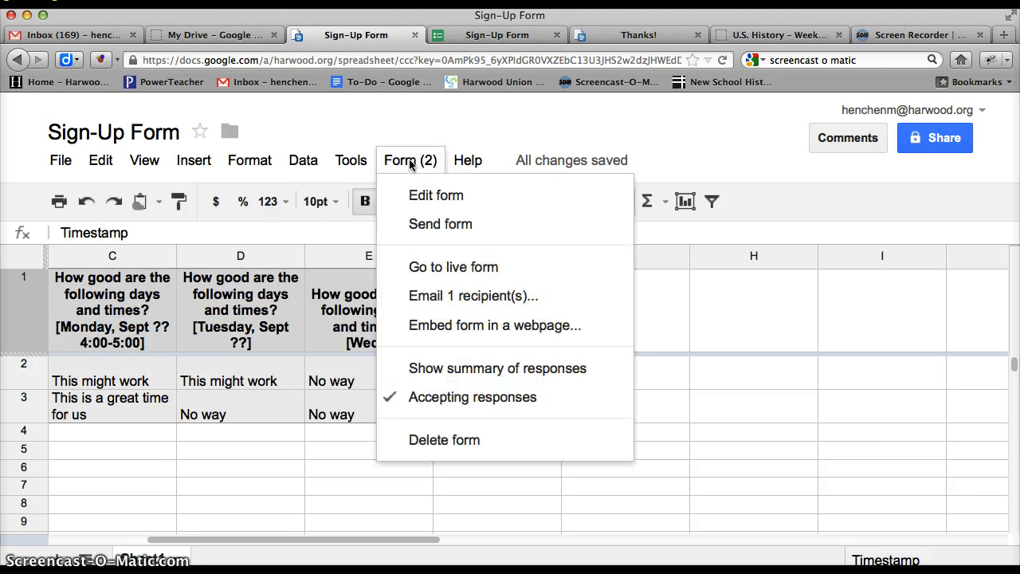
{"action": "mouse_move", "coordinate": [436, 194]}
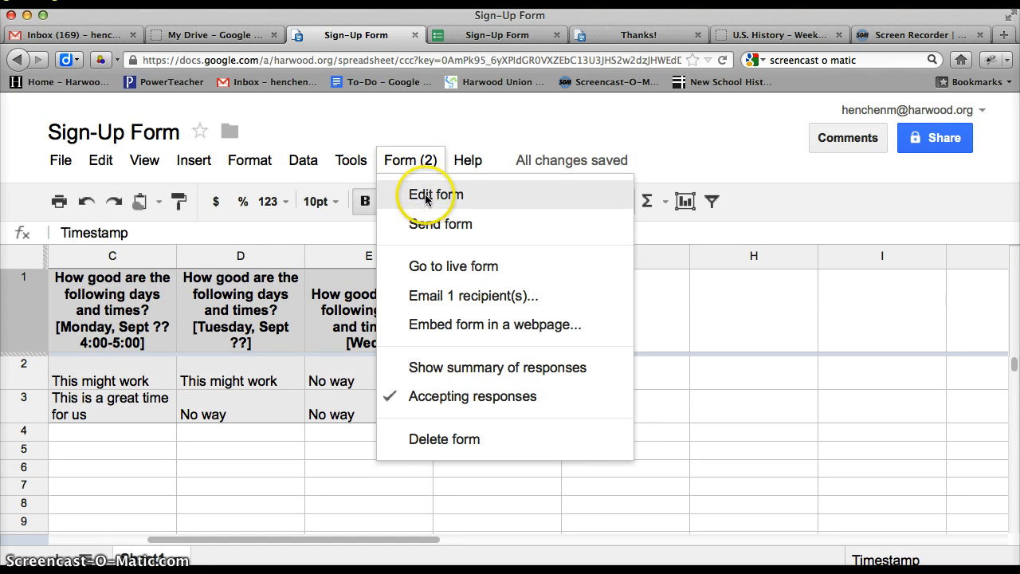
{"action": "left_click", "coordinate": [436, 194]}
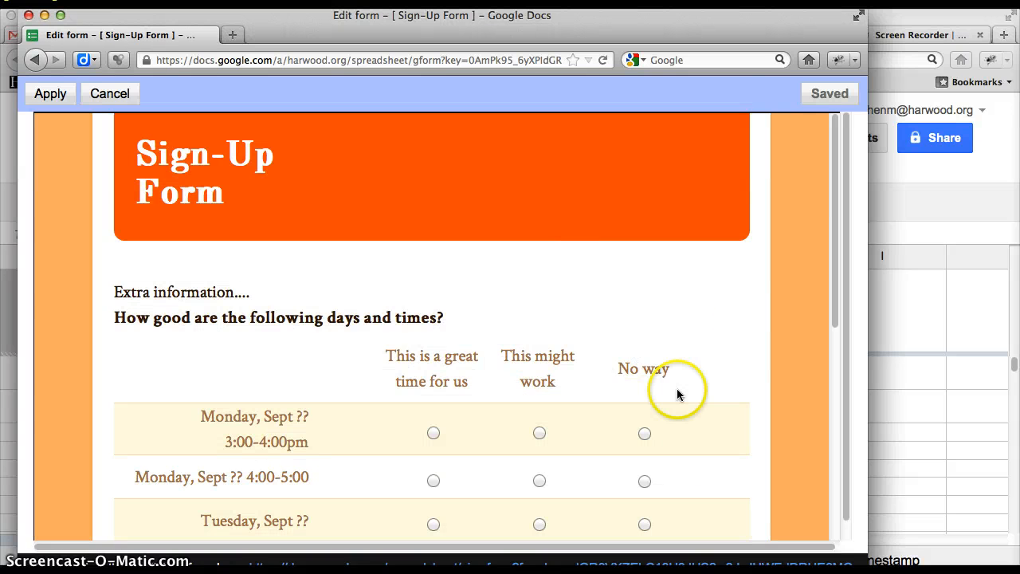
{"action": "left_click", "coordinate": [49, 93]}
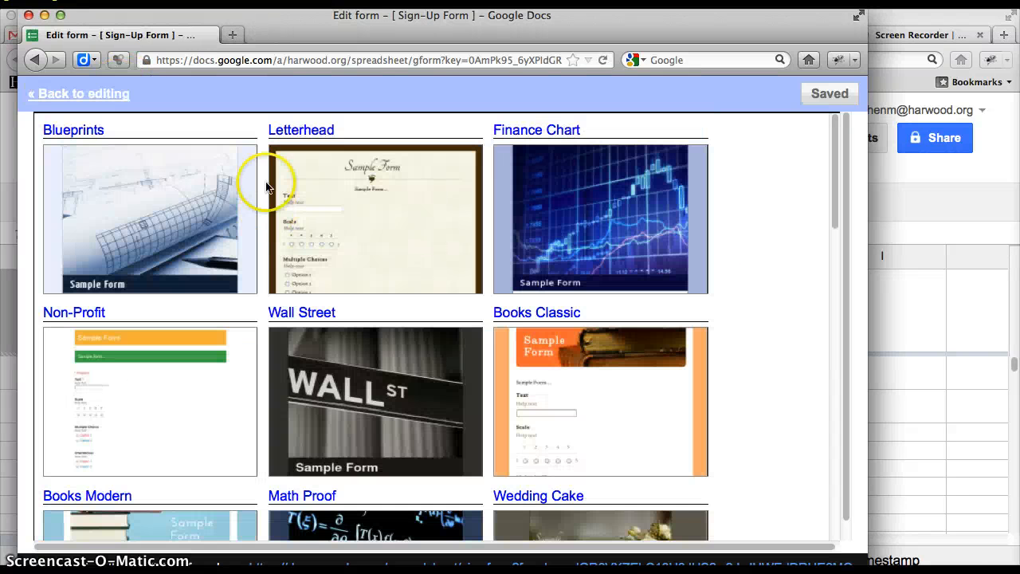
{"action": "mouse_move", "coordinate": [837, 46]}
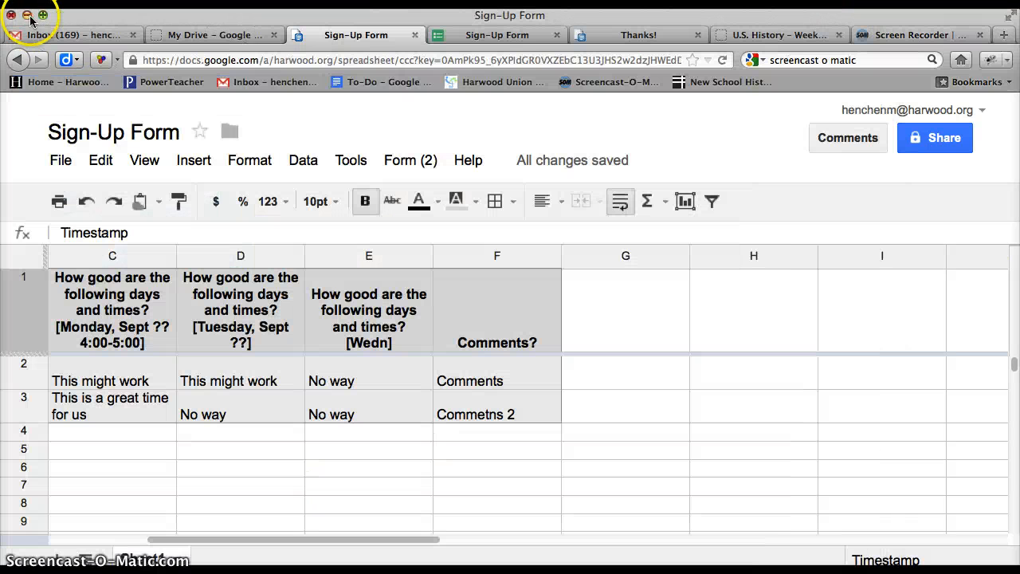
{"action": "mouse_move", "coordinate": [706, 164]}
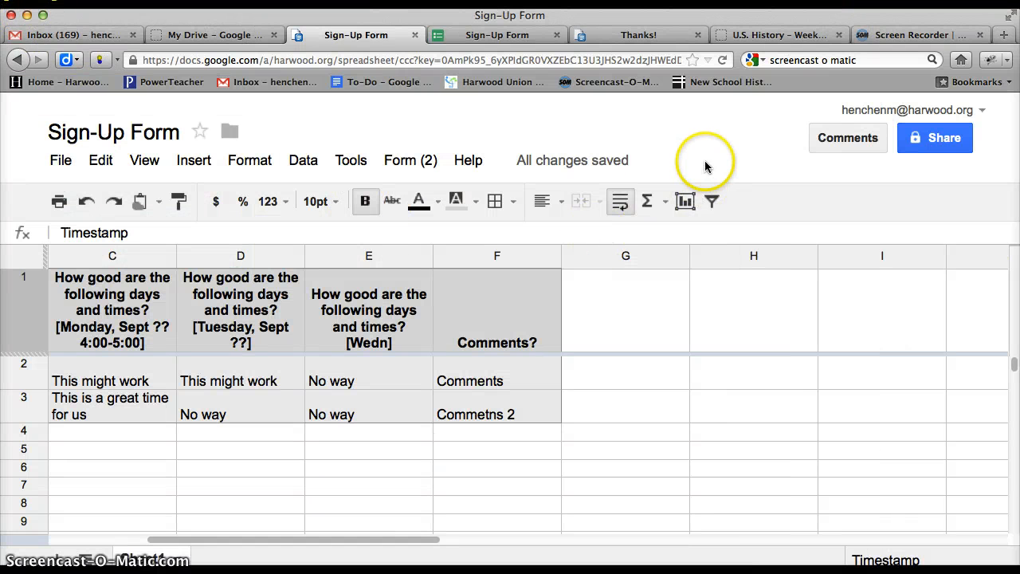
{"action": "mouse_move", "coordinate": [684, 152]}
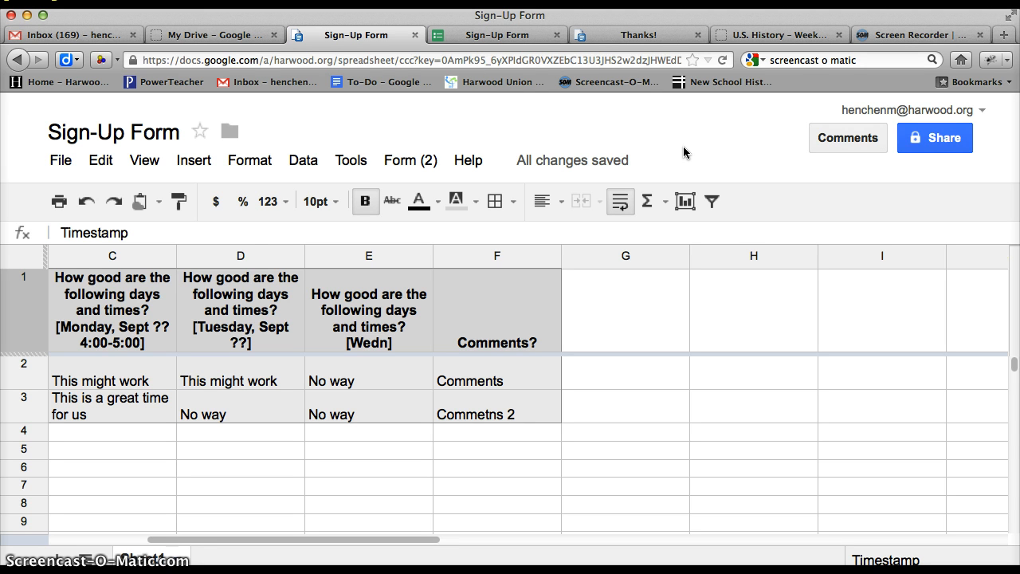
{"action": "mouse_move", "coordinate": [499, 106]}
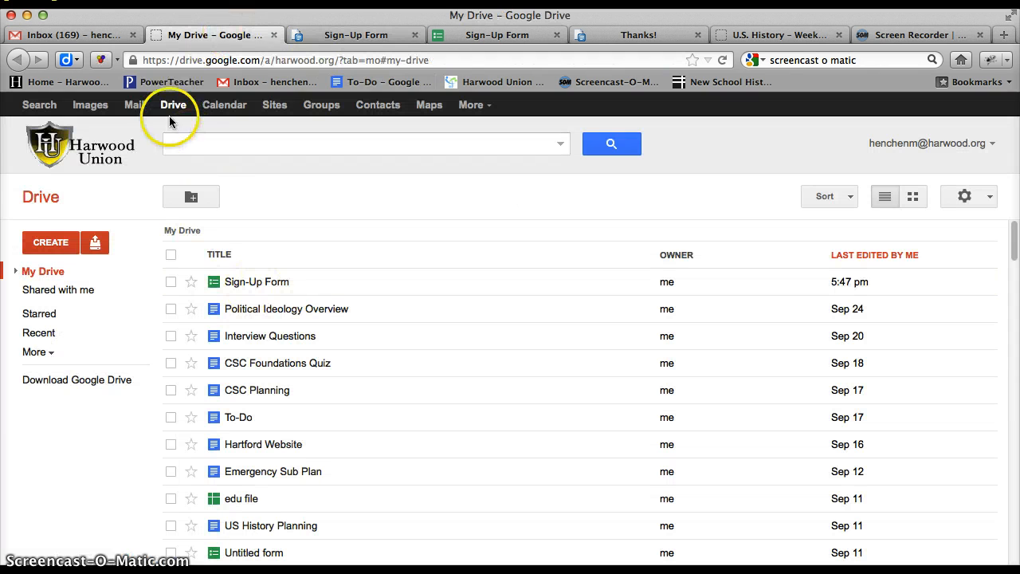
Create a new blank Google Doc from Drive and place the cursor on the page.
{"action": "left_click", "coordinate": [51, 242]}
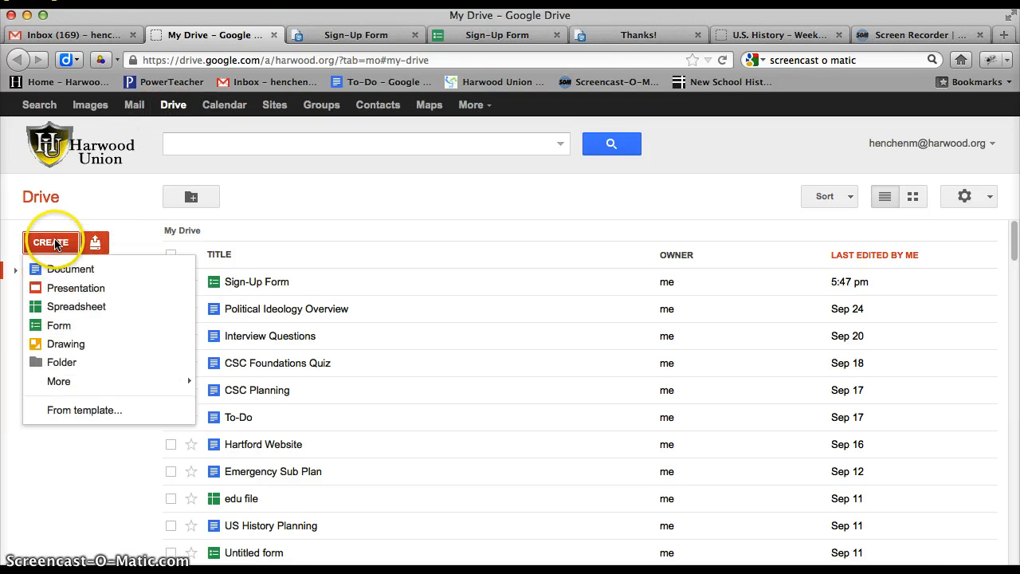
{"action": "left_click", "coordinate": [70, 268]}
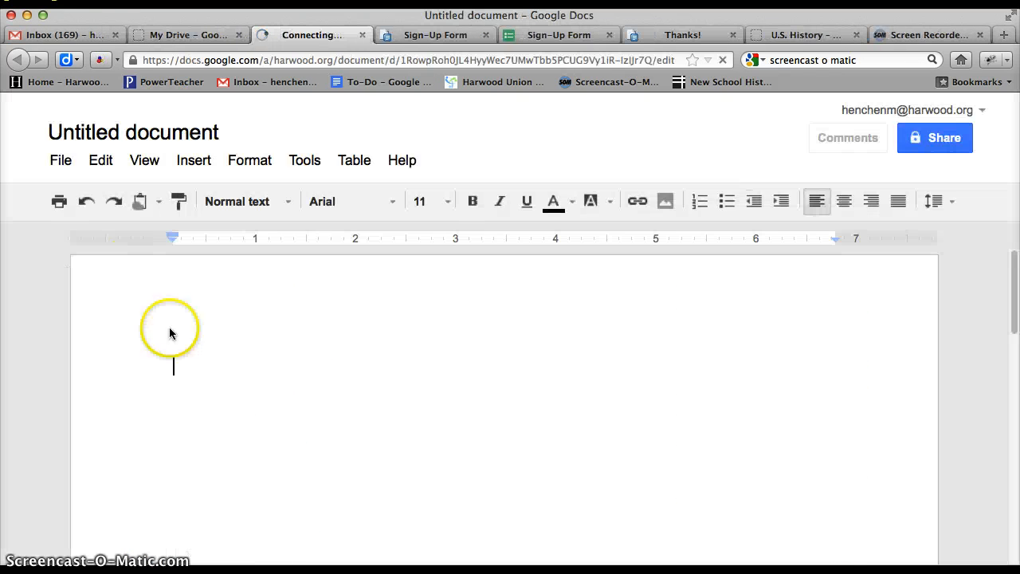
Type the 'Sign-Up' heading, discarding the trial four-column table.
{"action": "left_click", "coordinate": [354, 160]}
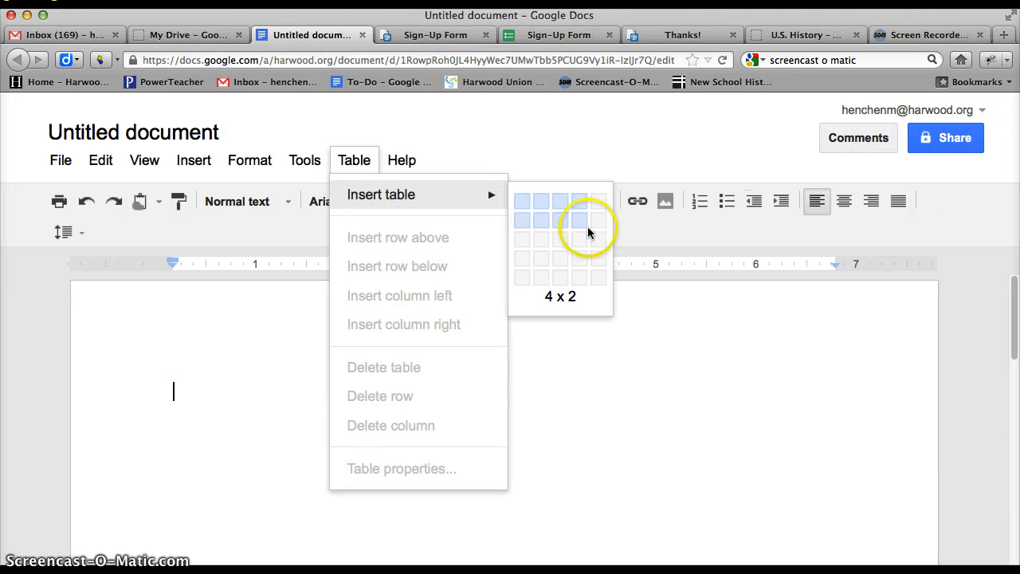
{"action": "left_click", "coordinate": [580, 220]}
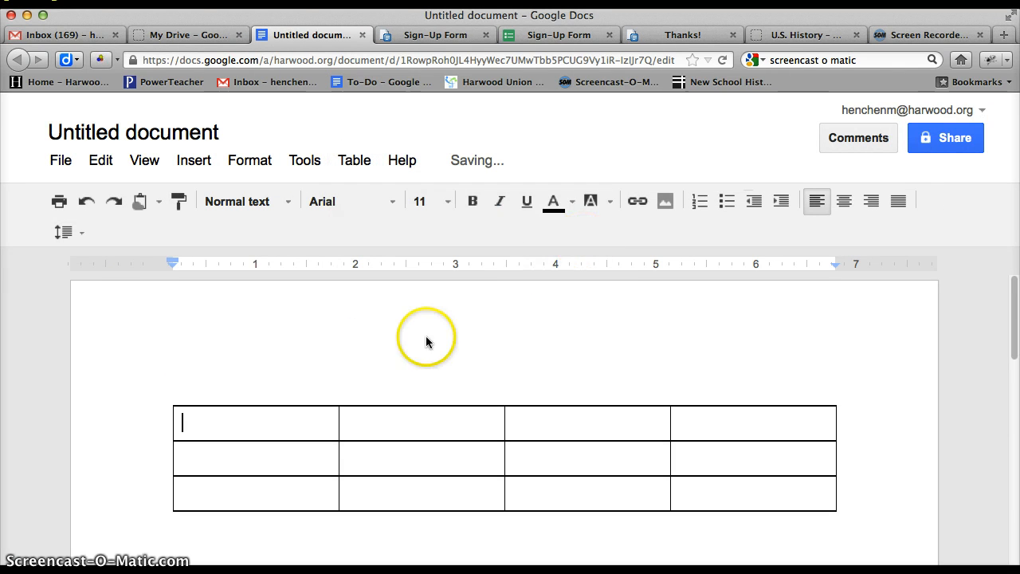
{"action": "mouse_move", "coordinate": [170, 381]}
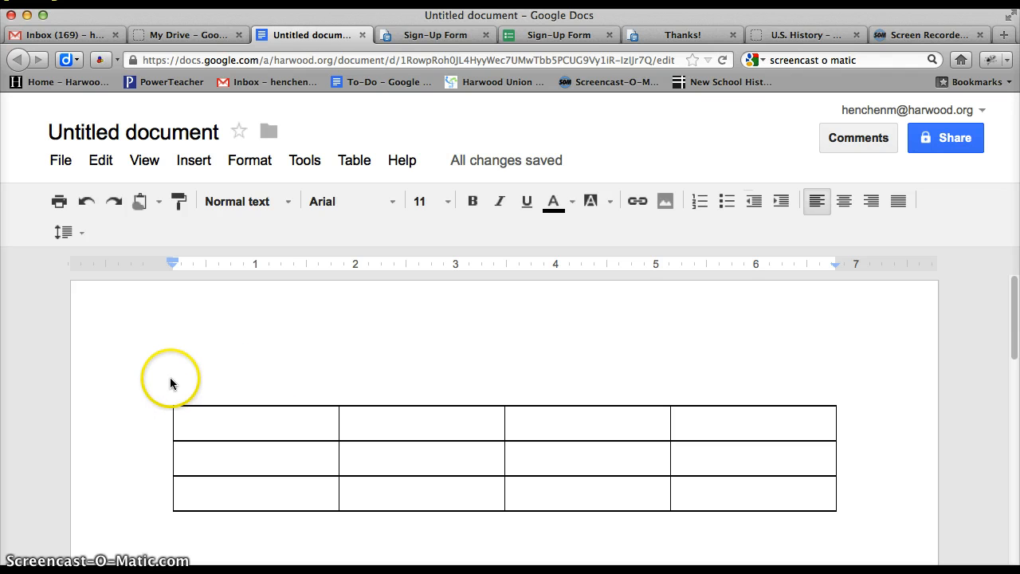
{"action": "type", "text": "Sig"}
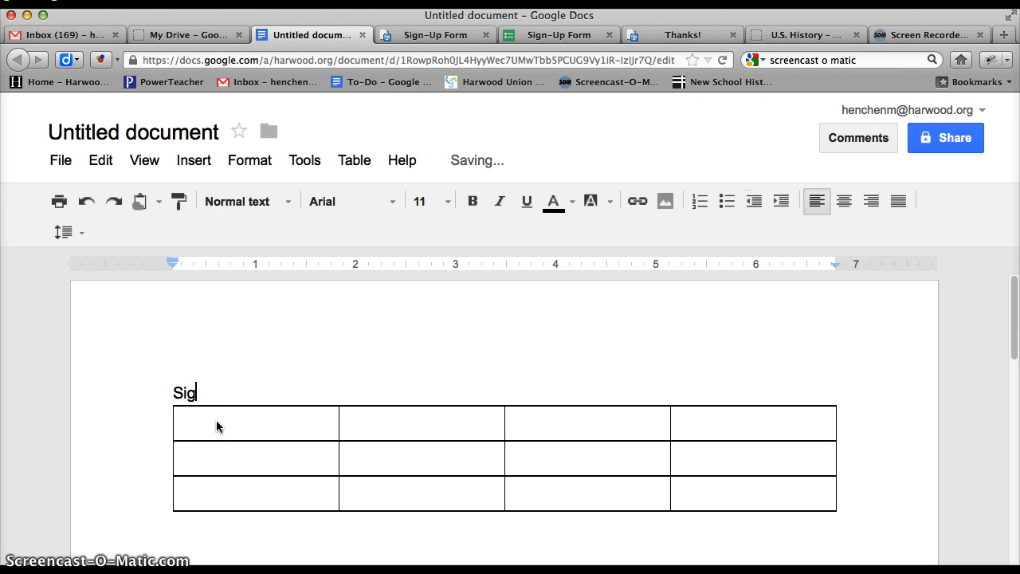
{"action": "type", "text": "n-Up"}
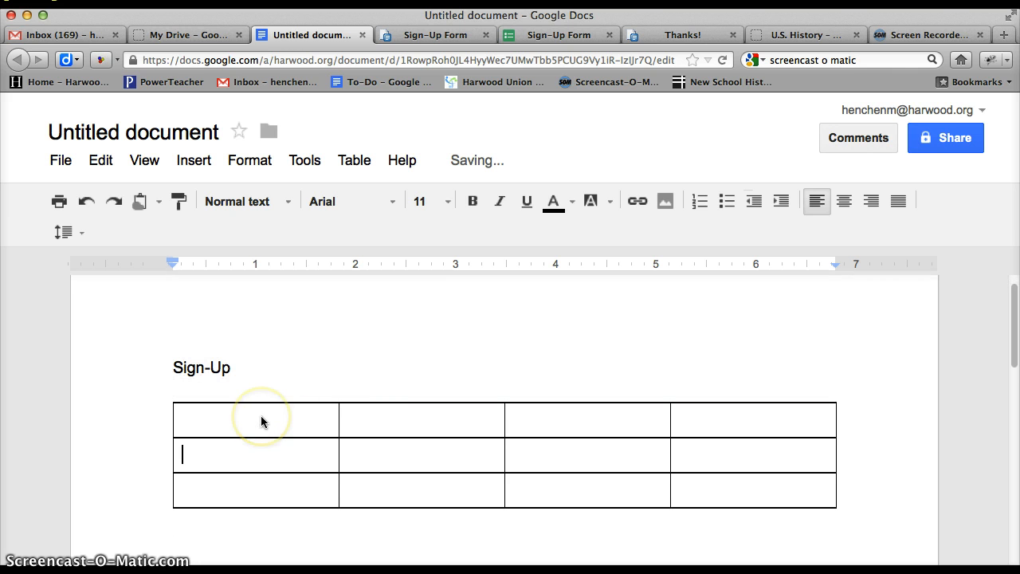
{"action": "type", "text": "Dates"}
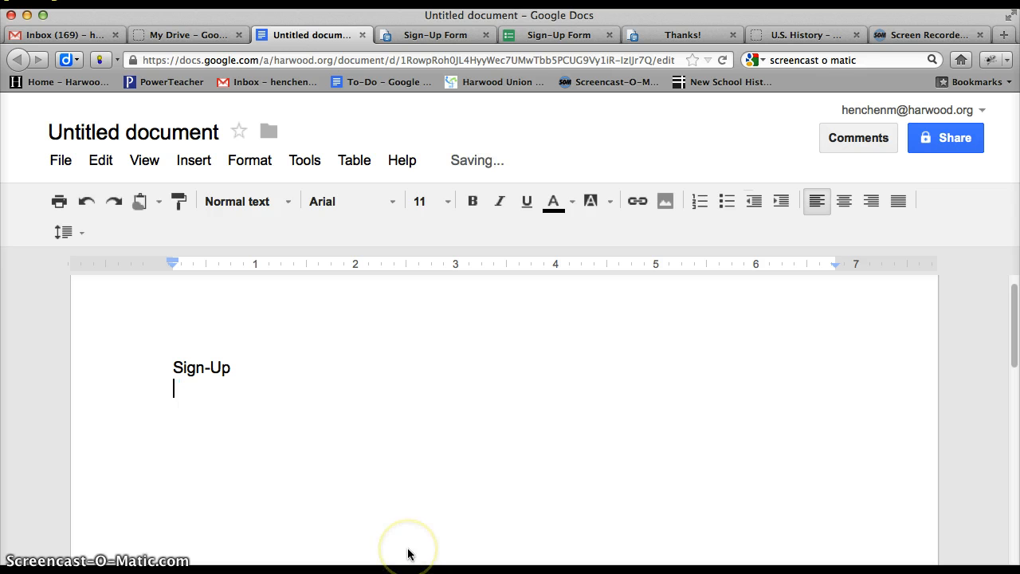
Insert a two-column table and enter the Date 1 and Date 2 rows.
{"action": "left_click", "coordinate": [354, 160]}
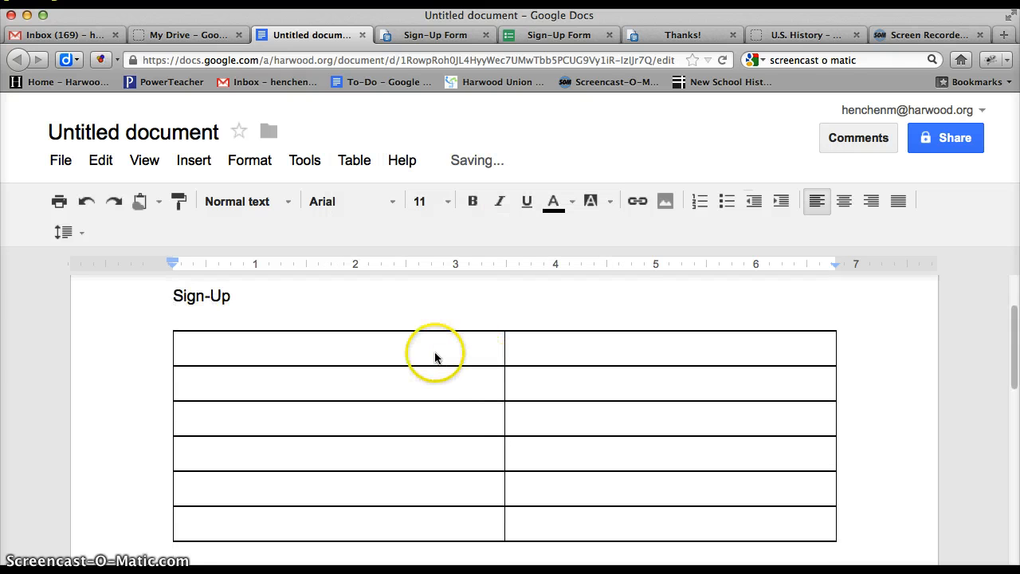
{"action": "type", "text": "Date 1"}
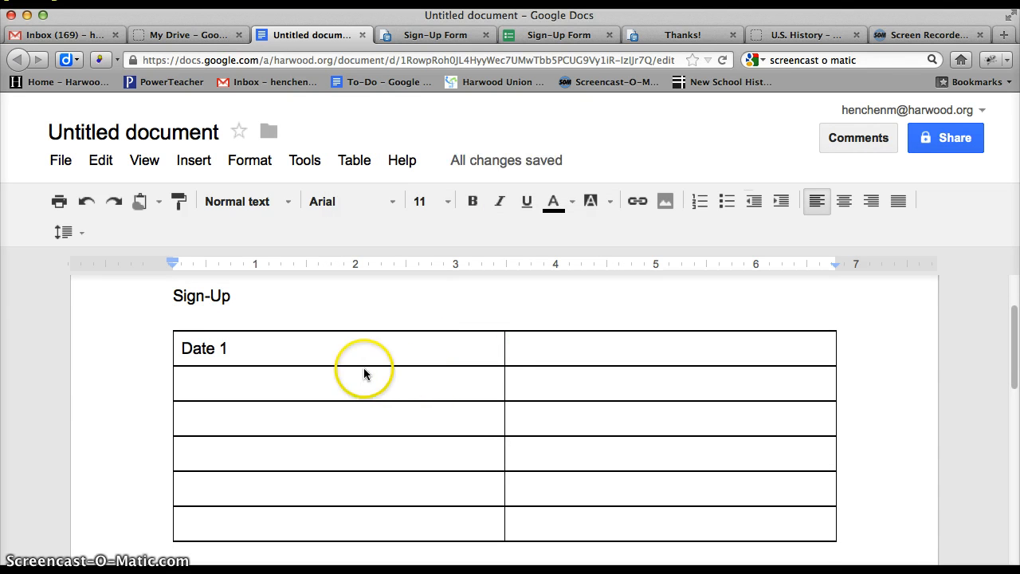
{"action": "type", "text": "Date 2"}
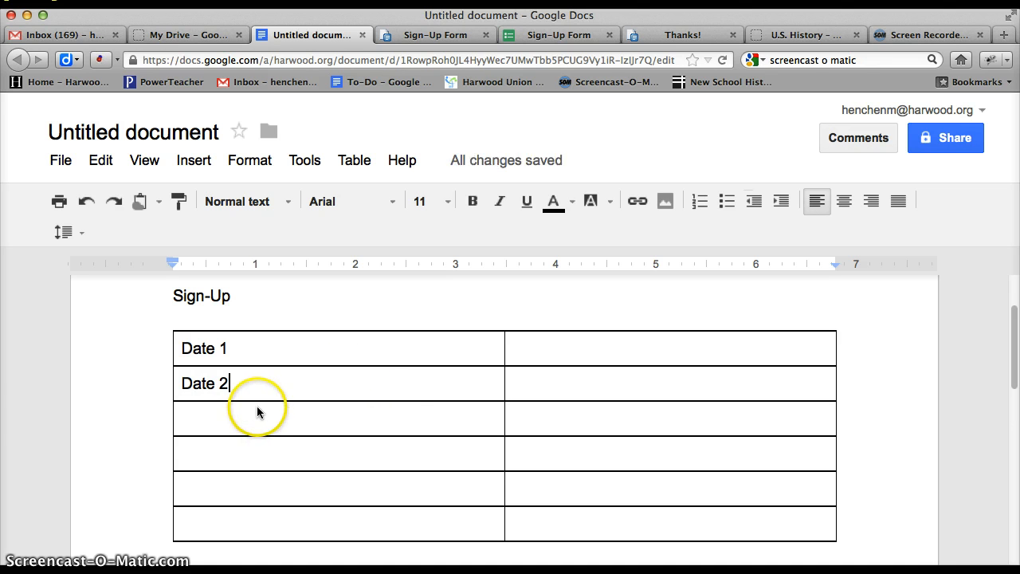
{"action": "type", "text": "Date 2"}
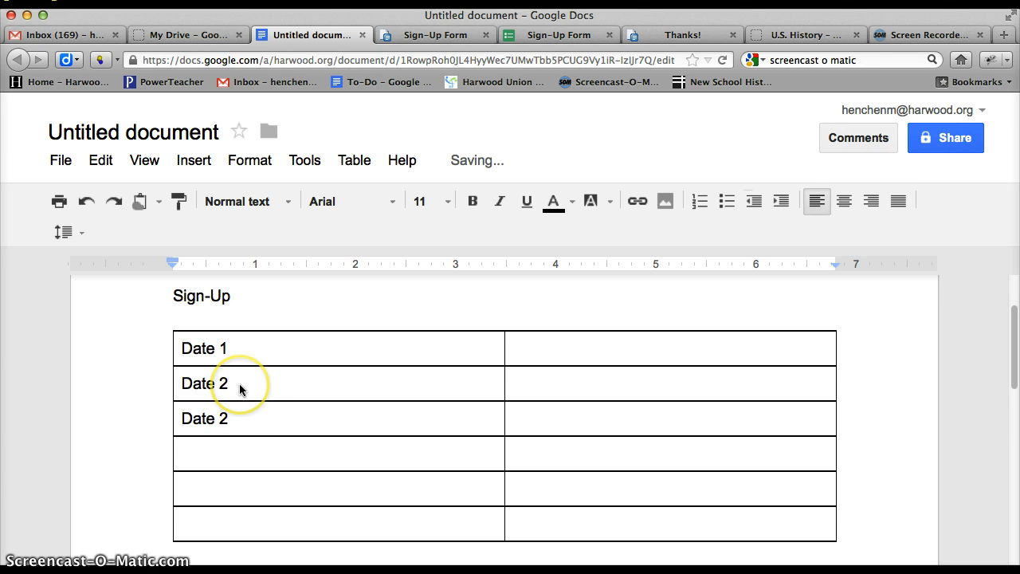
Add a bold header row with 'Meeting Time' and 'Sign-up' columns.
{"action": "key", "text": "Backspace"}
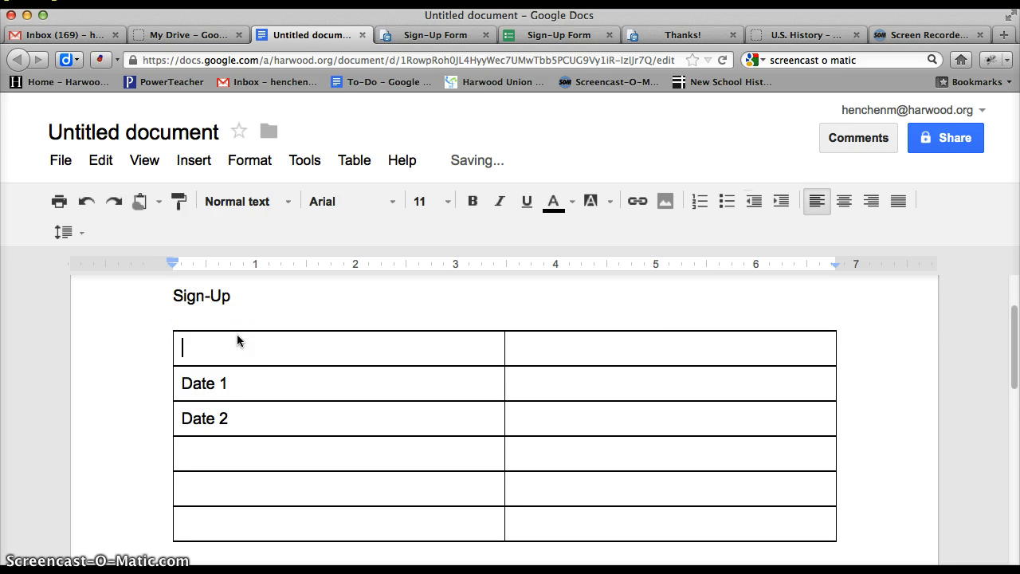
{"action": "type", "text": "Meeting Time"}
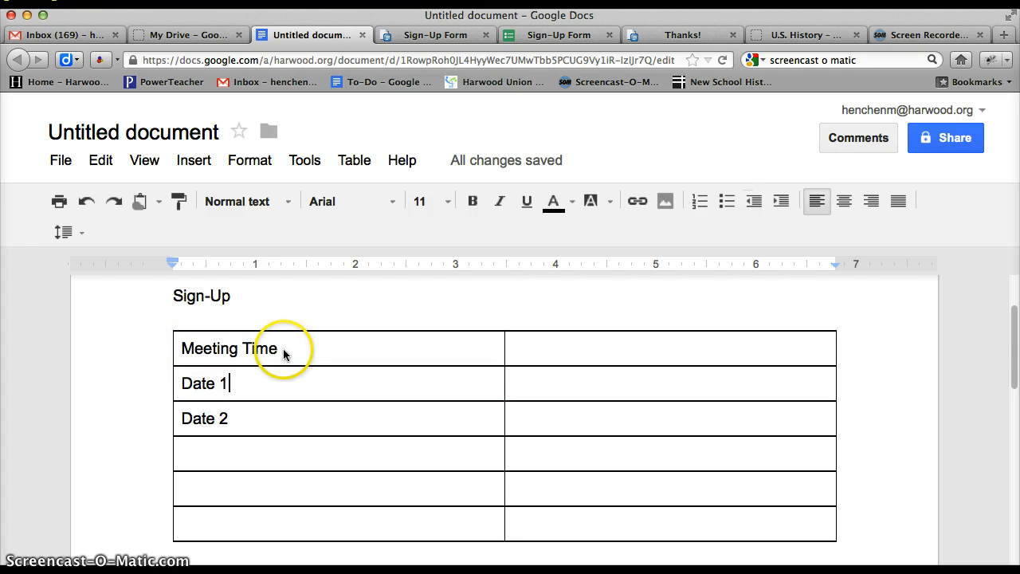
{"action": "triple_click", "coordinate": [229, 348]}
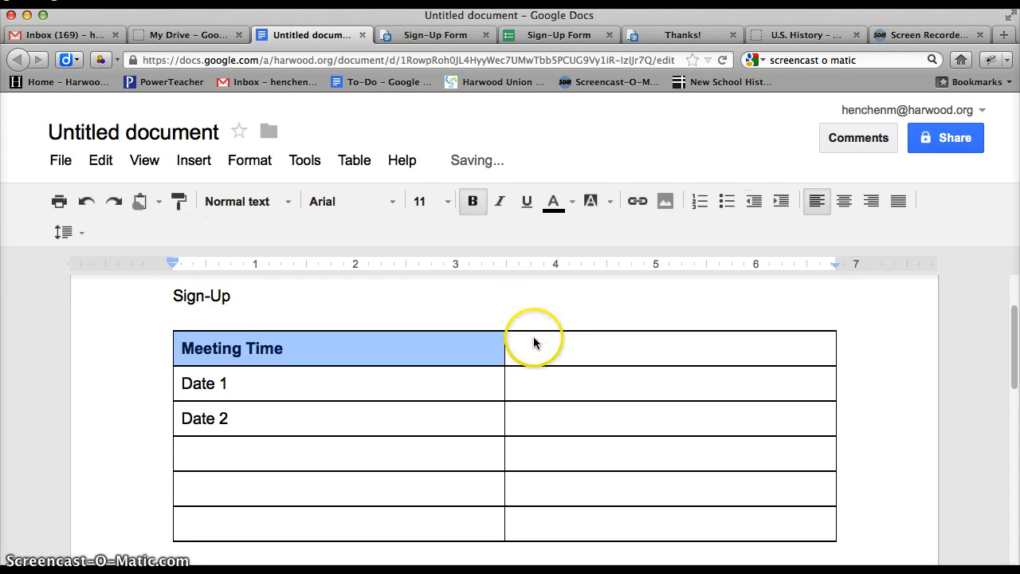
{"action": "type", "text": "S"}
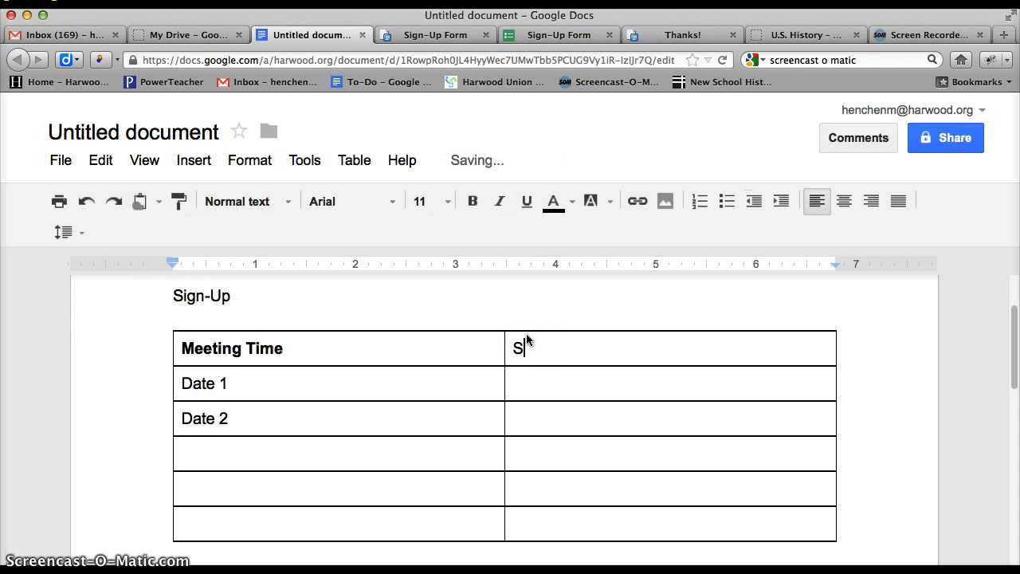
{"action": "type", "text": "ign-"}
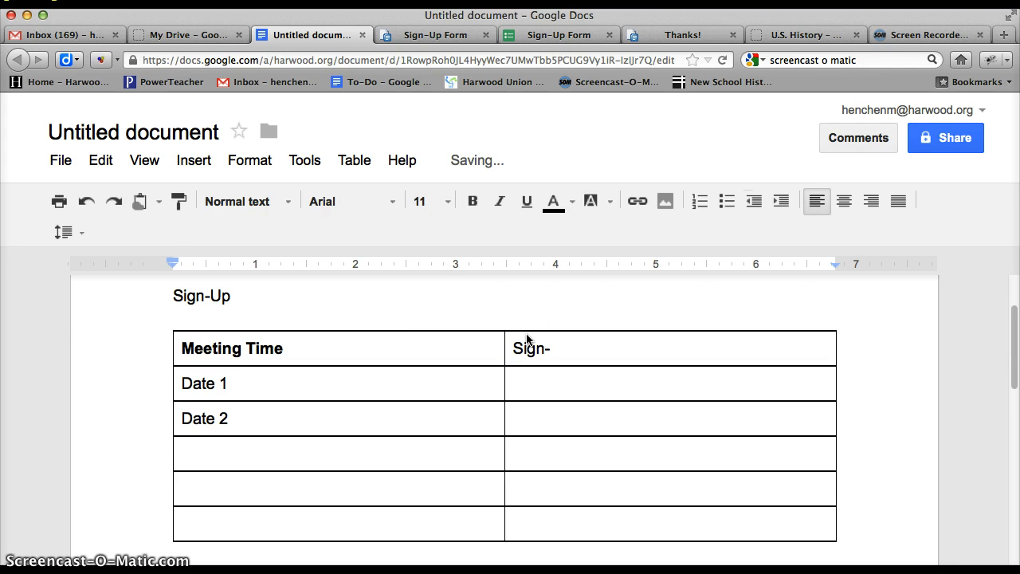
{"action": "type", "text": "up"}
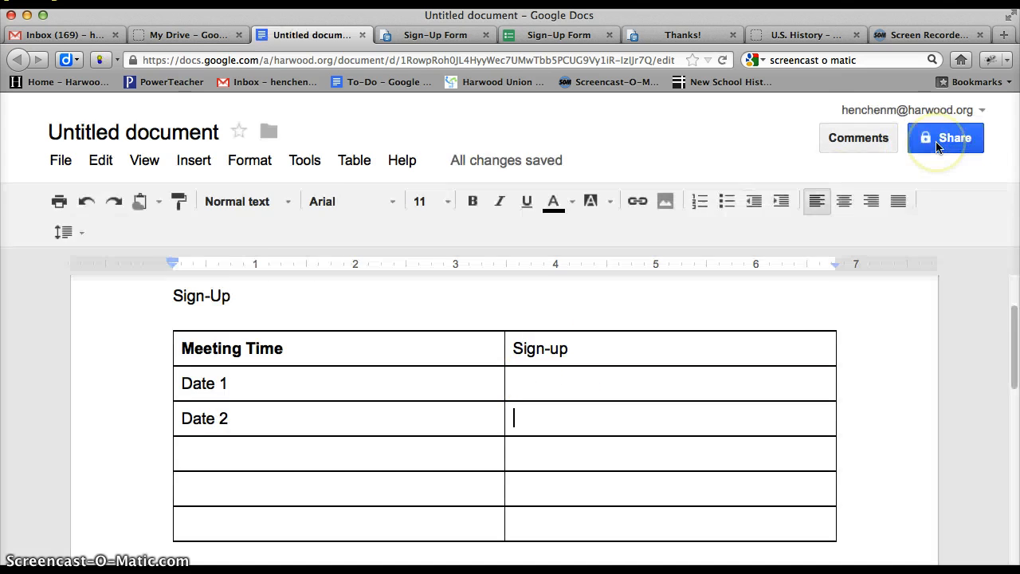
Check the document's visibility settings, keep it private, and return to the Sign-Up Form.
{"action": "left_click", "coordinate": [945, 137]}
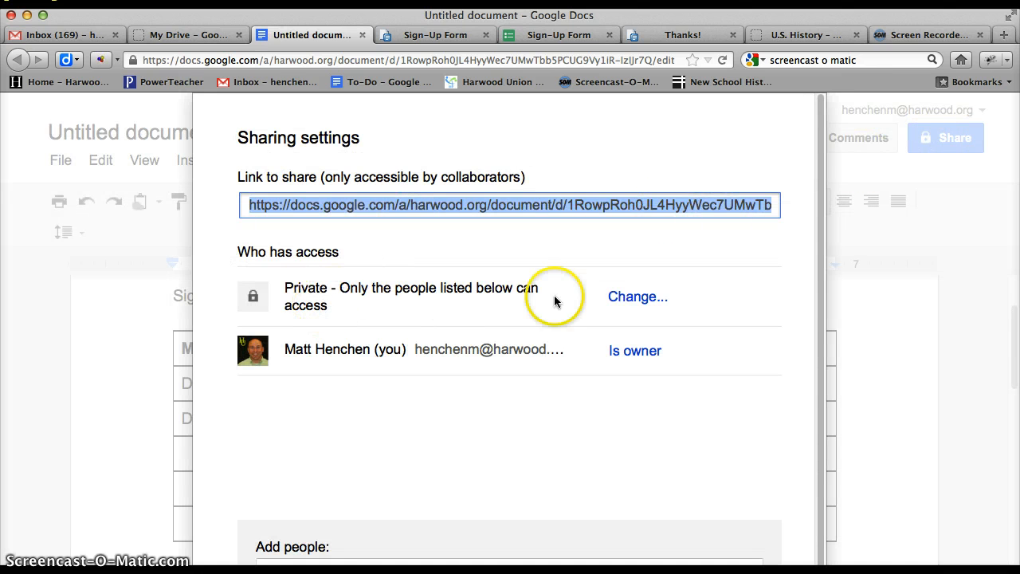
{"action": "left_click", "coordinate": [638, 296]}
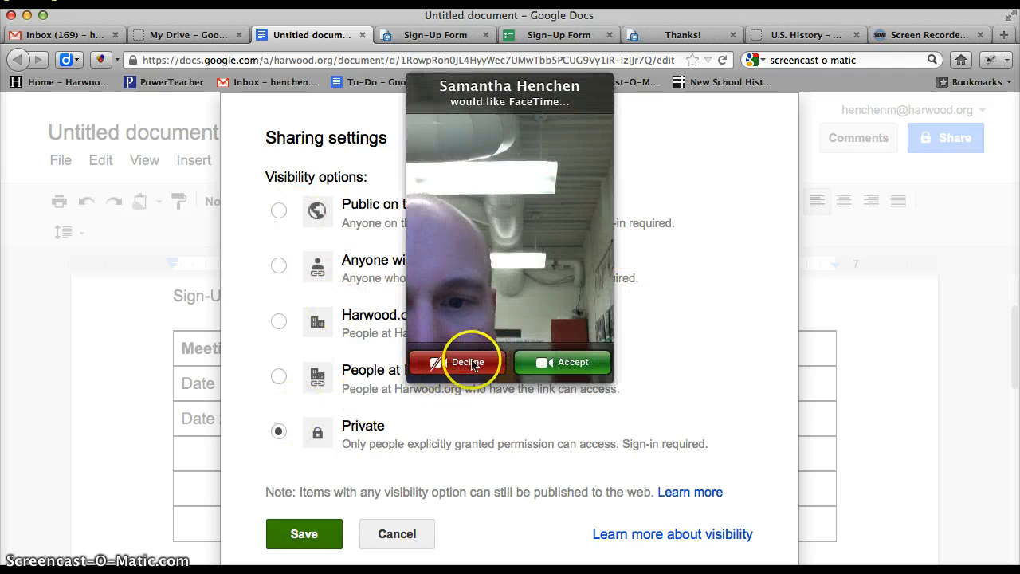
{"action": "left_click", "coordinate": [459, 362]}
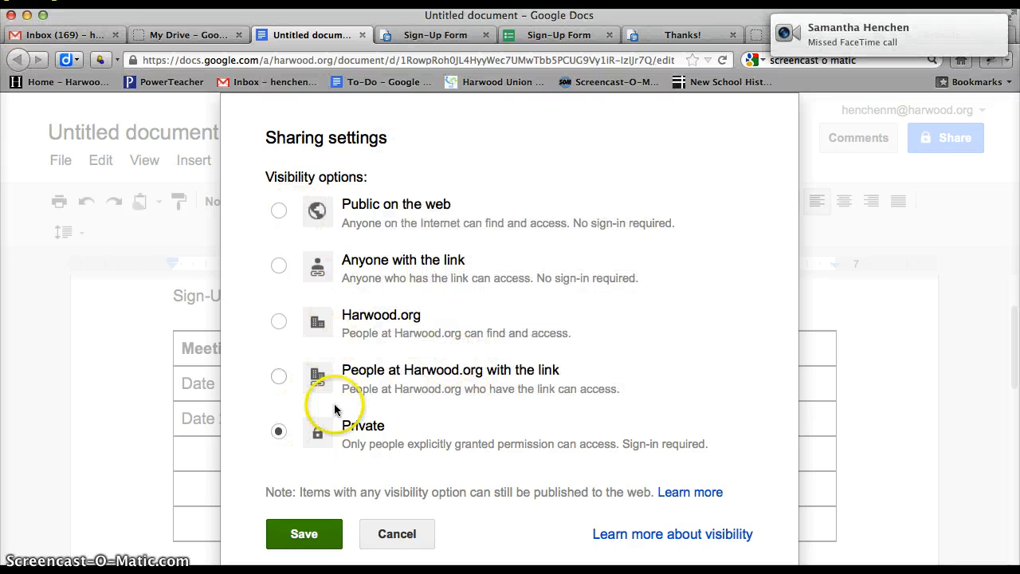
{"action": "mouse_move", "coordinate": [279, 322]}
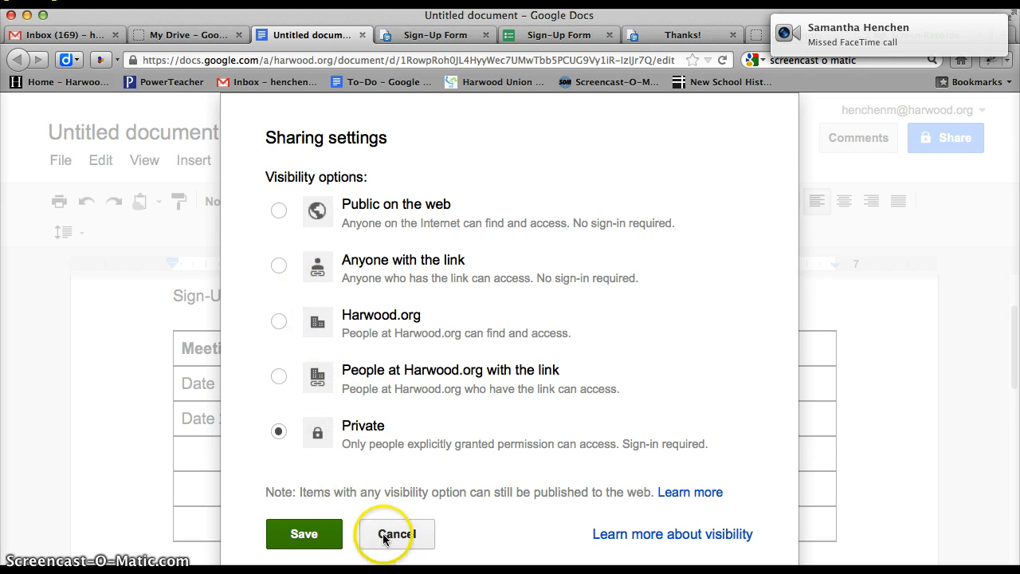
{"action": "left_click", "coordinate": [396, 534]}
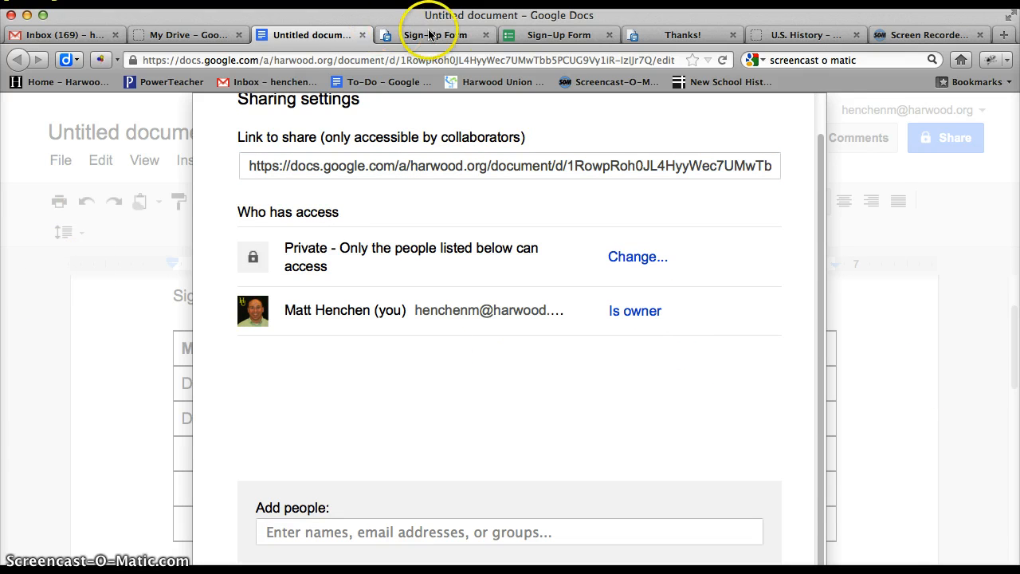
{"action": "left_click", "coordinate": [557, 35]}
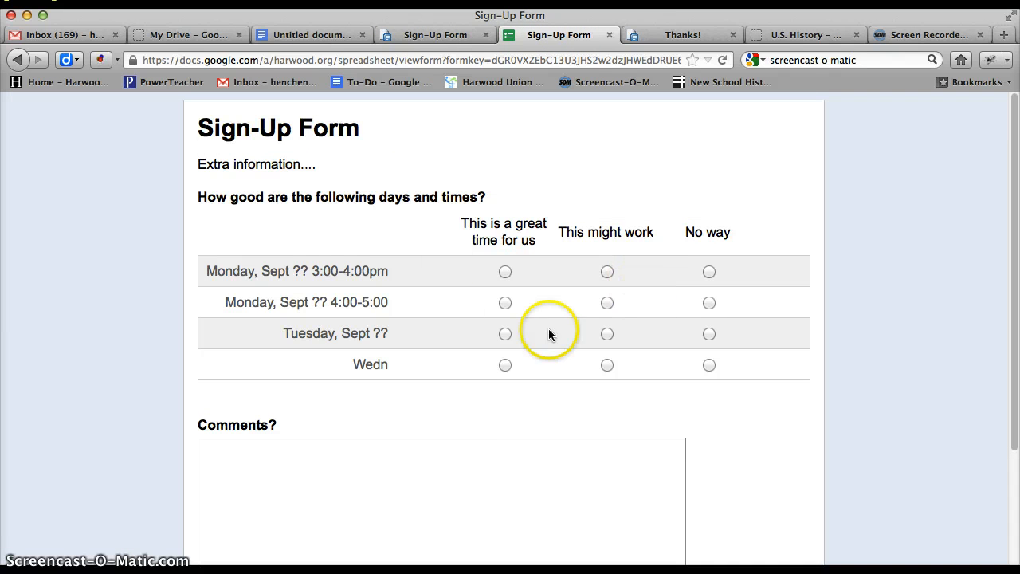
{"action": "mouse_move", "coordinate": [436, 317]}
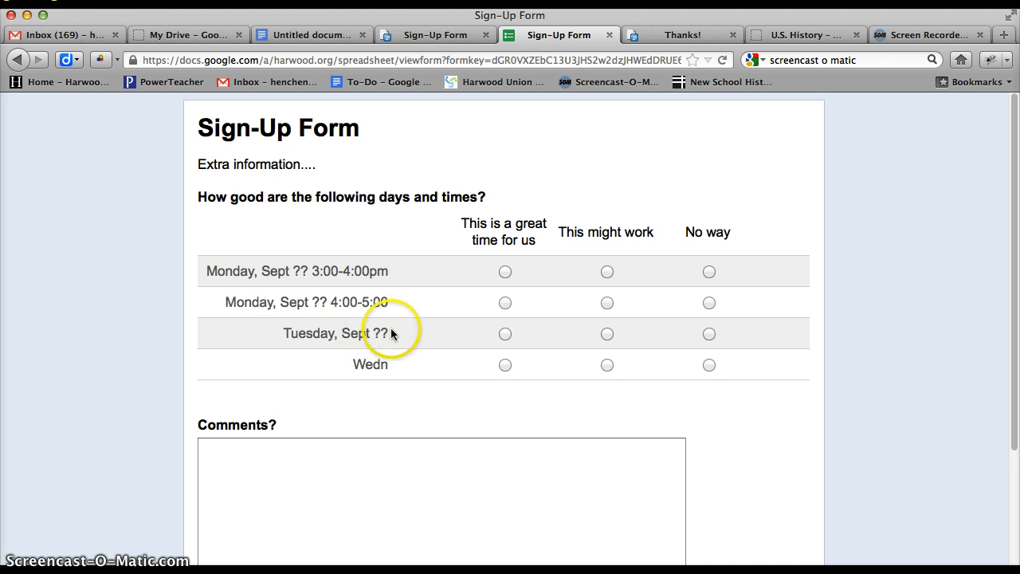
{"action": "mouse_move", "coordinate": [425, 386]}
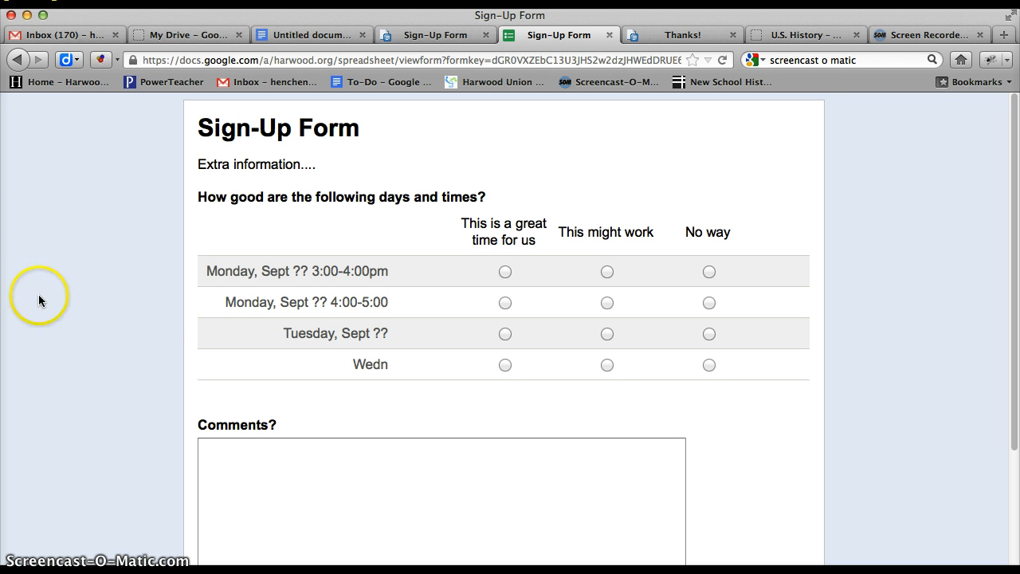
{"action": "mouse_move", "coordinate": [92, 348]}
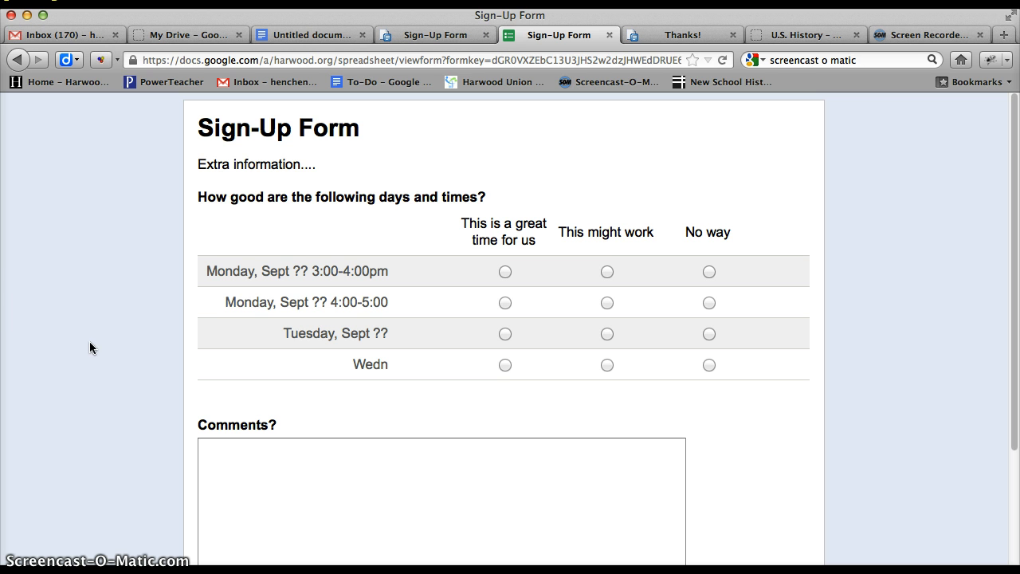
{"action": "mouse_move", "coordinate": [74, 316]}
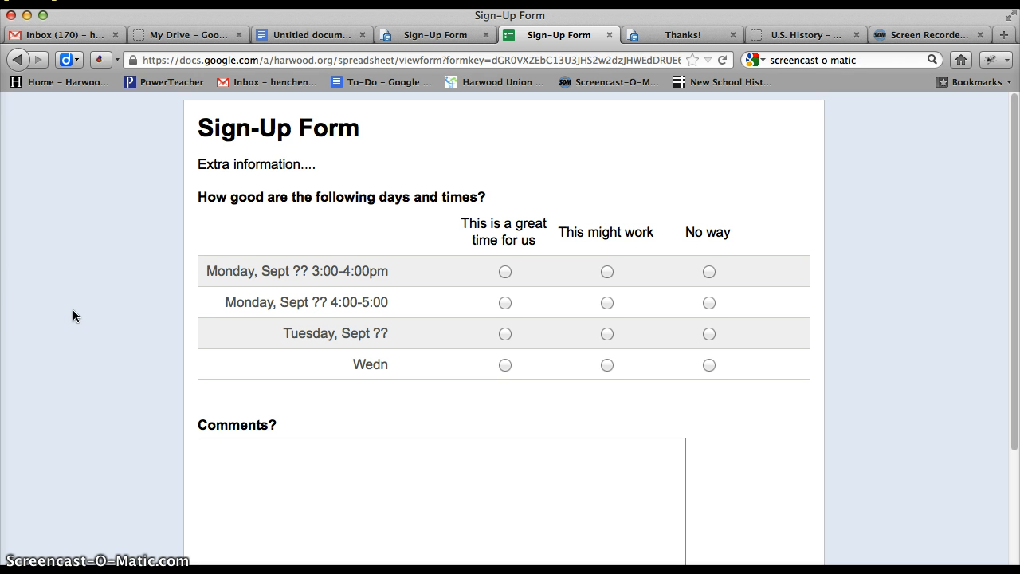